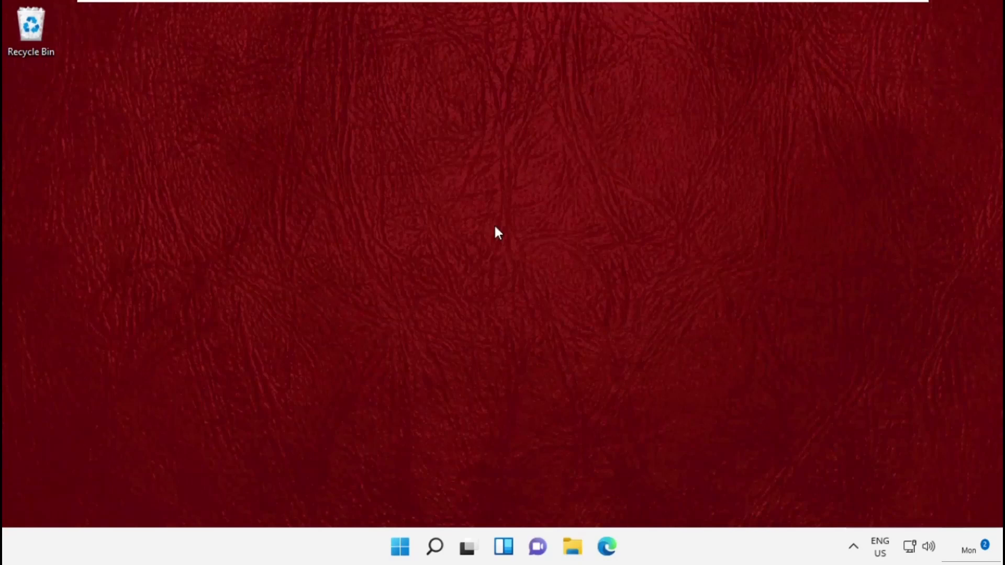
{"action": "mouse_move", "coordinate": [788, 248]}
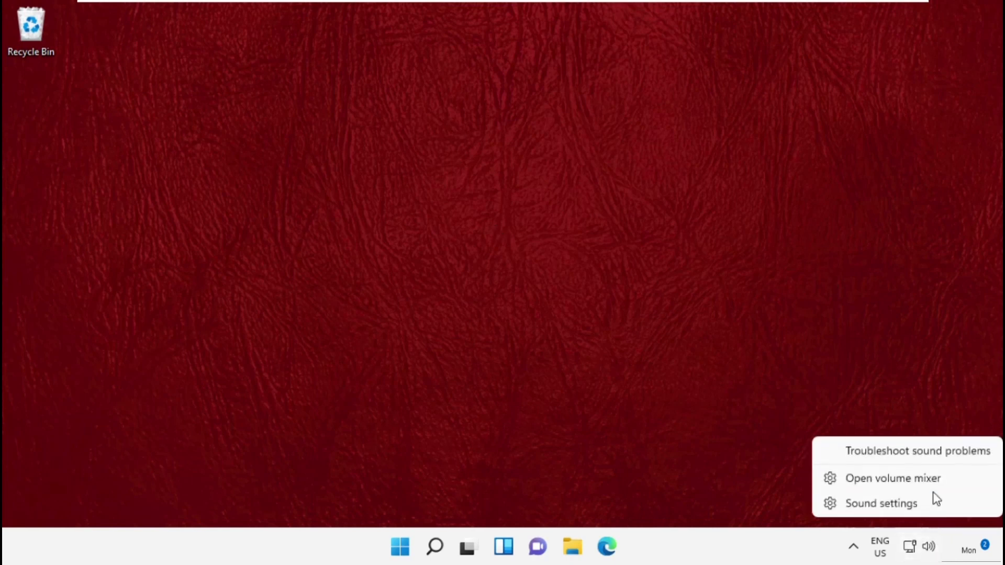
- Dismiss the sound options and launch Settings from Start
{"action": "left_click", "coordinate": [917, 450]}
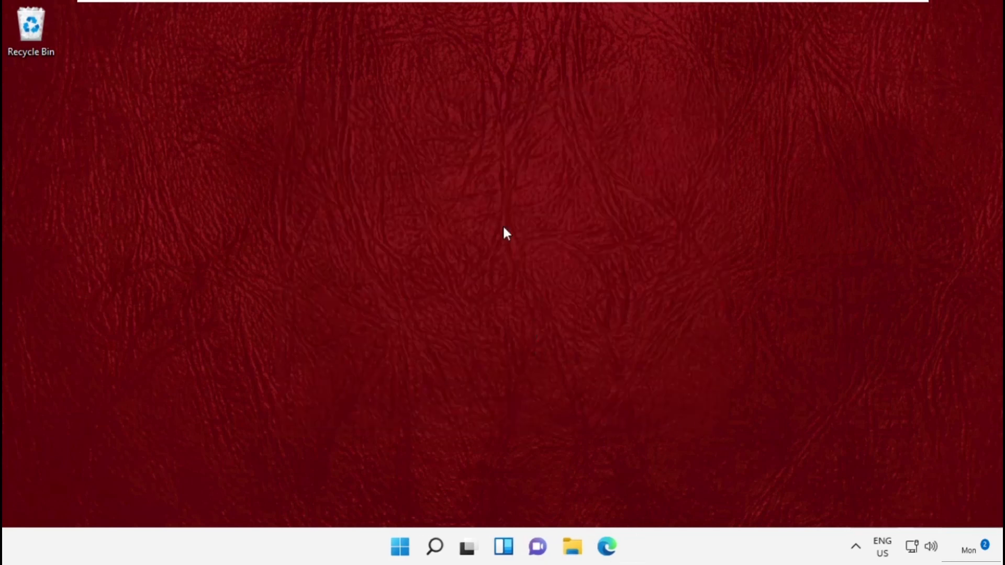
{"action": "mouse_move", "coordinate": [449, 199]}
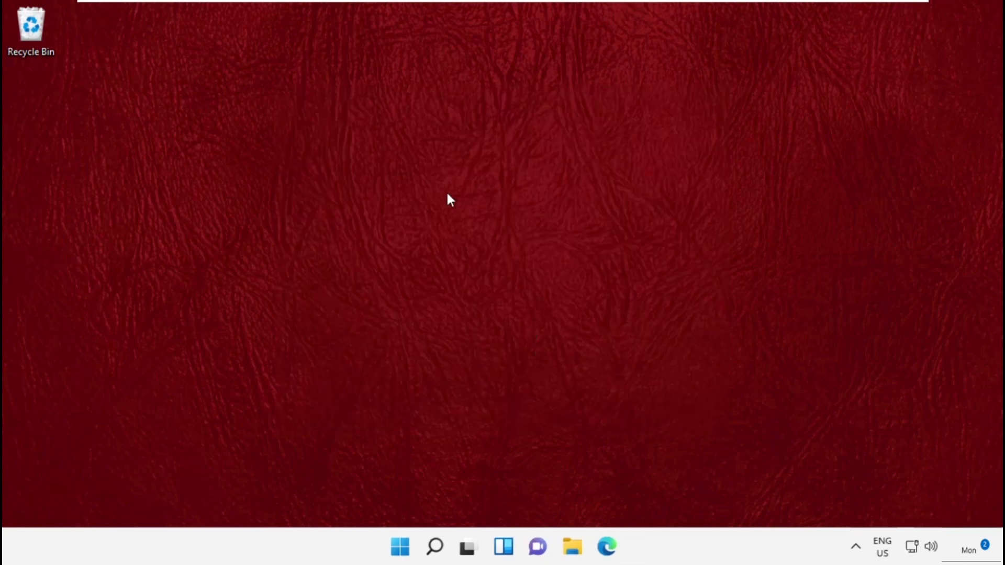
{"action": "left_click", "coordinate": [399, 547]}
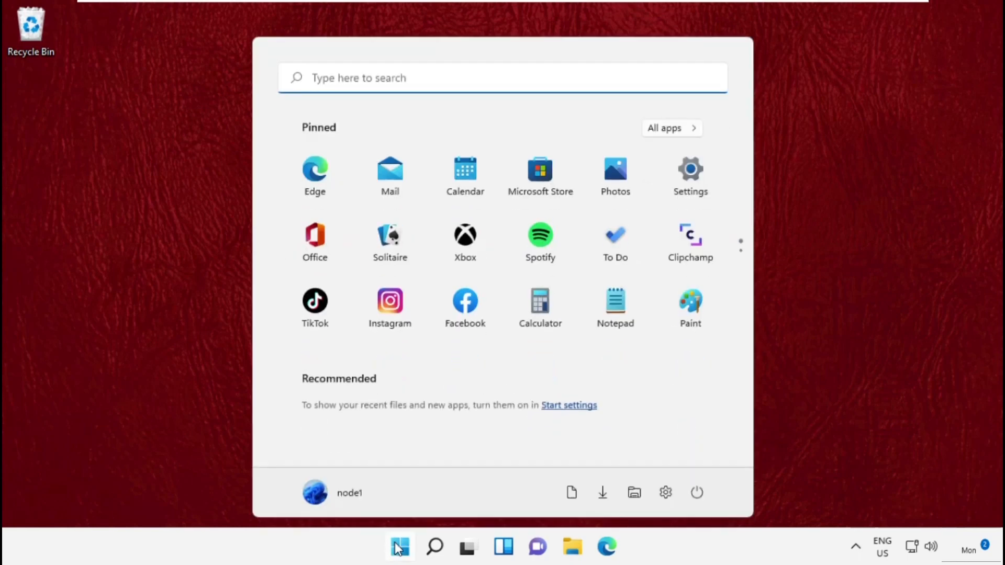
{"action": "mouse_move", "coordinate": [690, 187]}
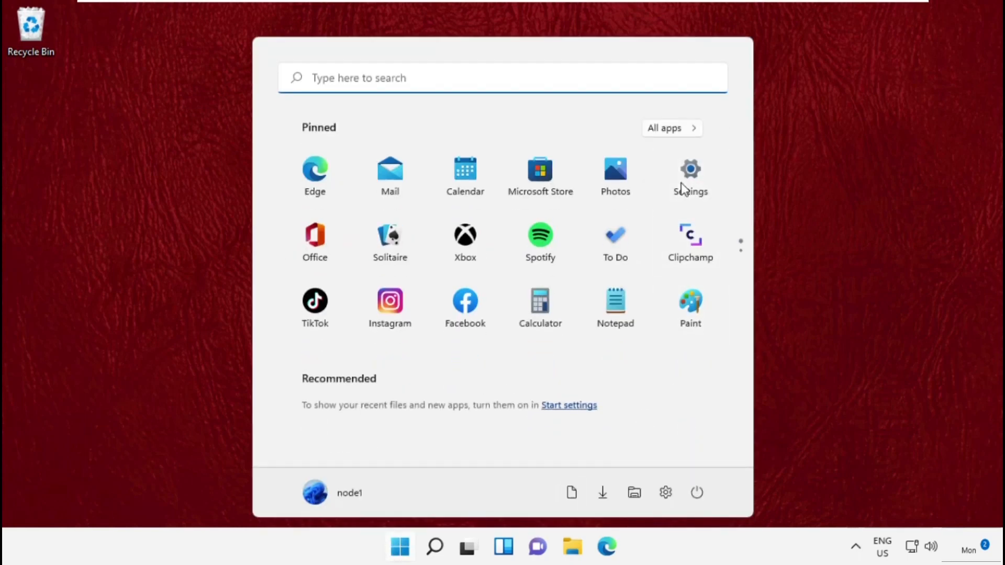
{"action": "left_click", "coordinate": [689, 169]}
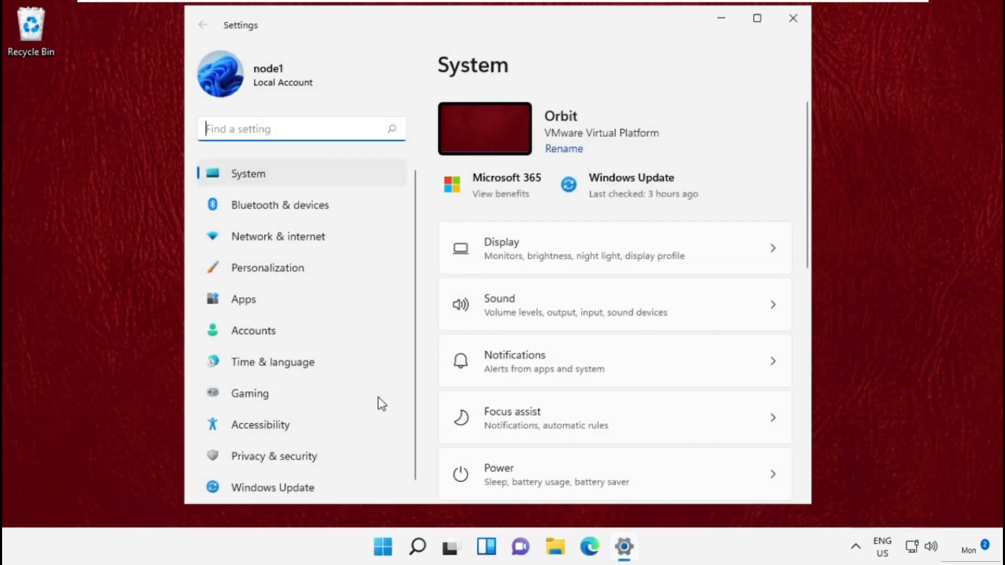
- Check Windows Update for new updates, dismissing the cumulative update notice first
{"action": "left_click", "coordinate": [272, 486]}
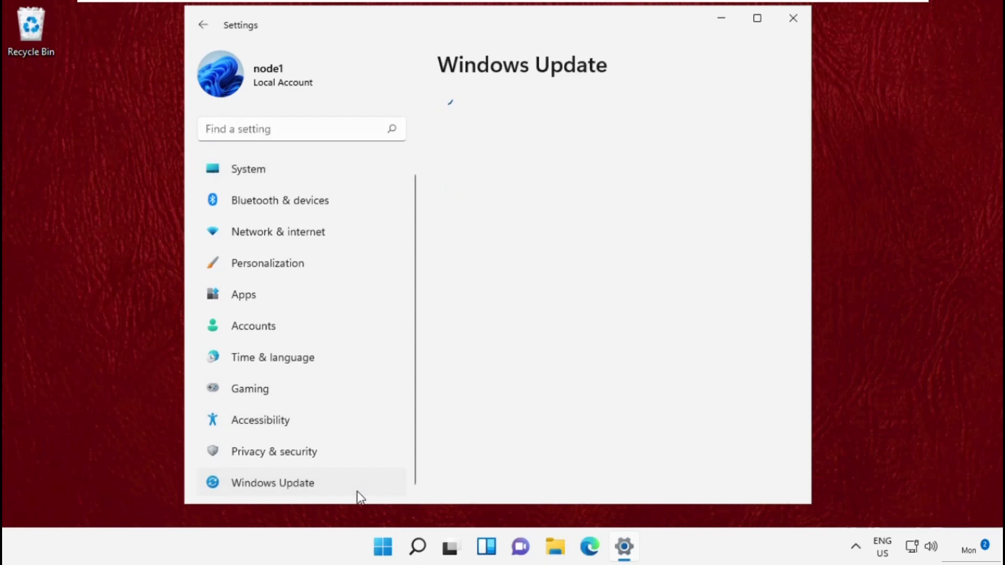
{"action": "left_click", "coordinate": [272, 483]}
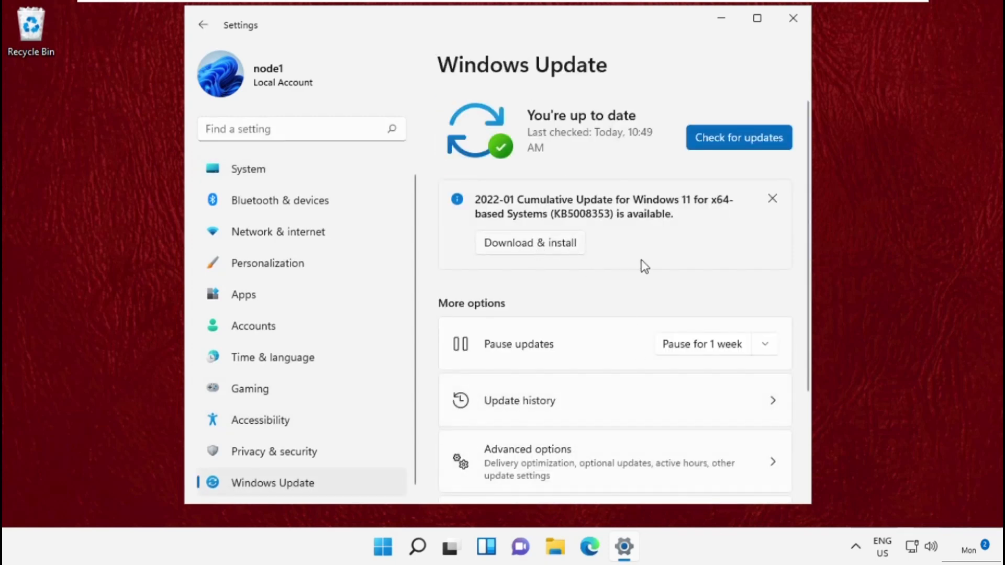
{"action": "left_click", "coordinate": [772, 198]}
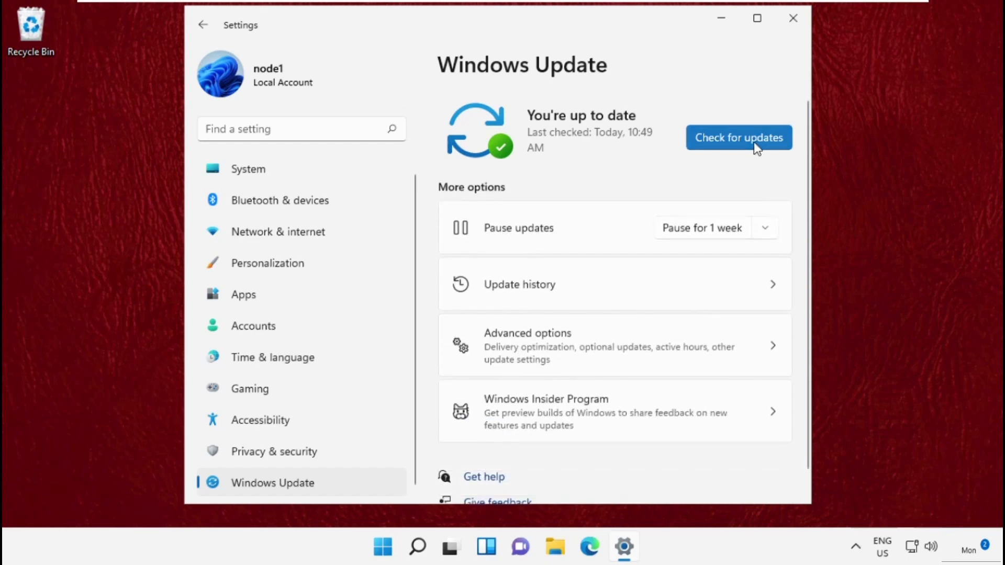
{"action": "left_click", "coordinate": [738, 137]}
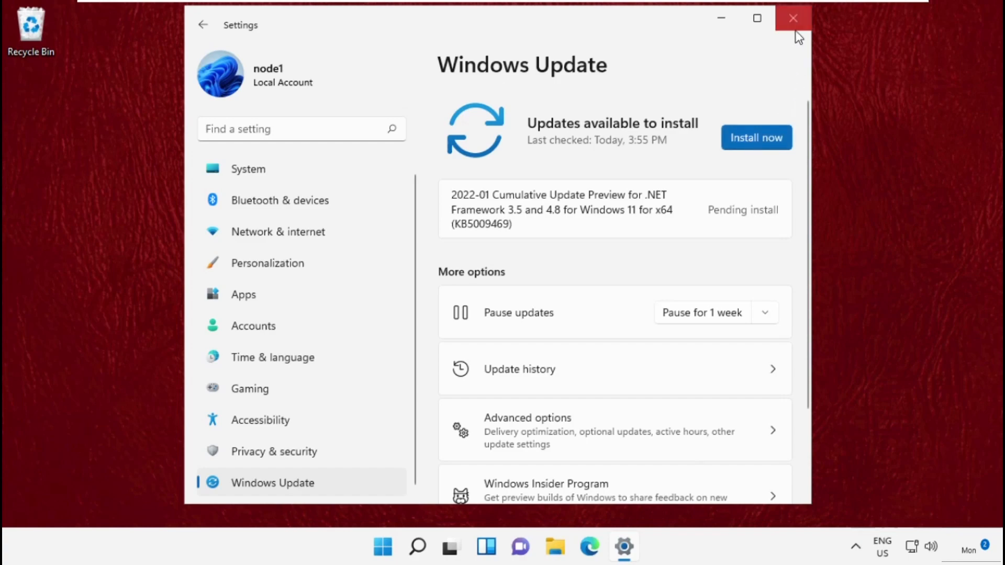
- Close Settings and search for 'task manager' to launch it
{"action": "left_click", "coordinate": [793, 17]}
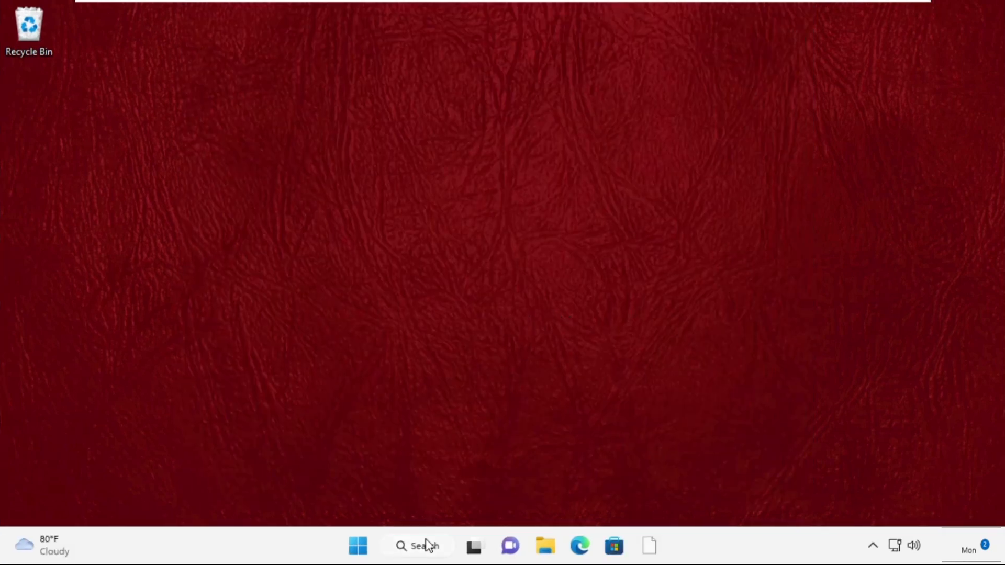
{"action": "left_click", "coordinate": [418, 545]}
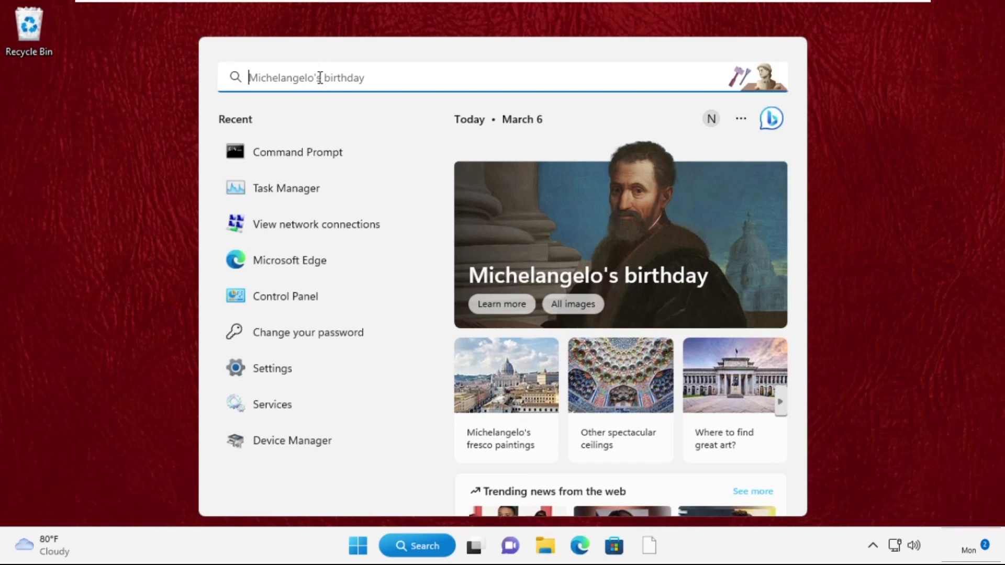
{"action": "type", "text": "task manager"}
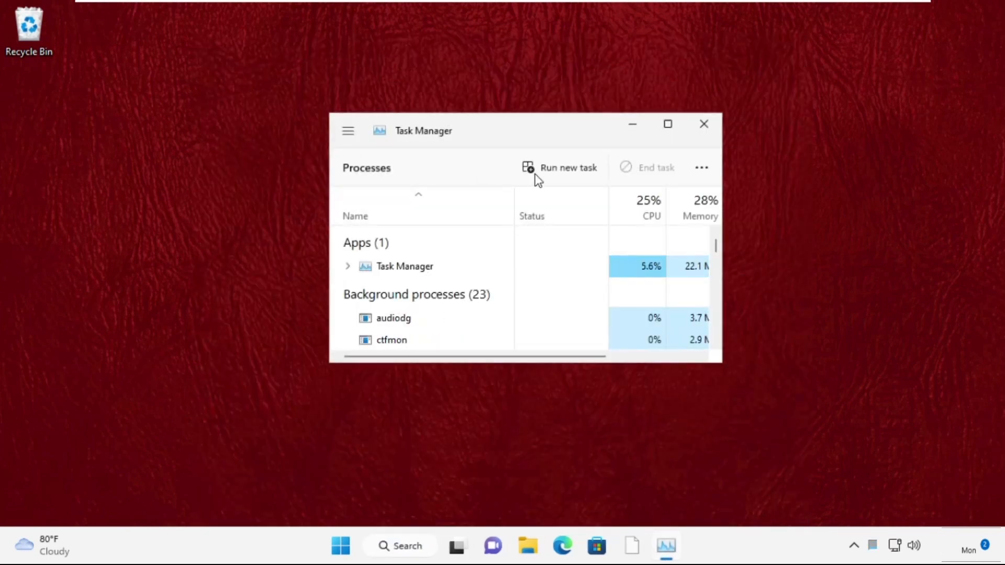
- Start a new task and browse to C:\Windows for the program file
{"action": "left_click", "coordinate": [560, 167]}
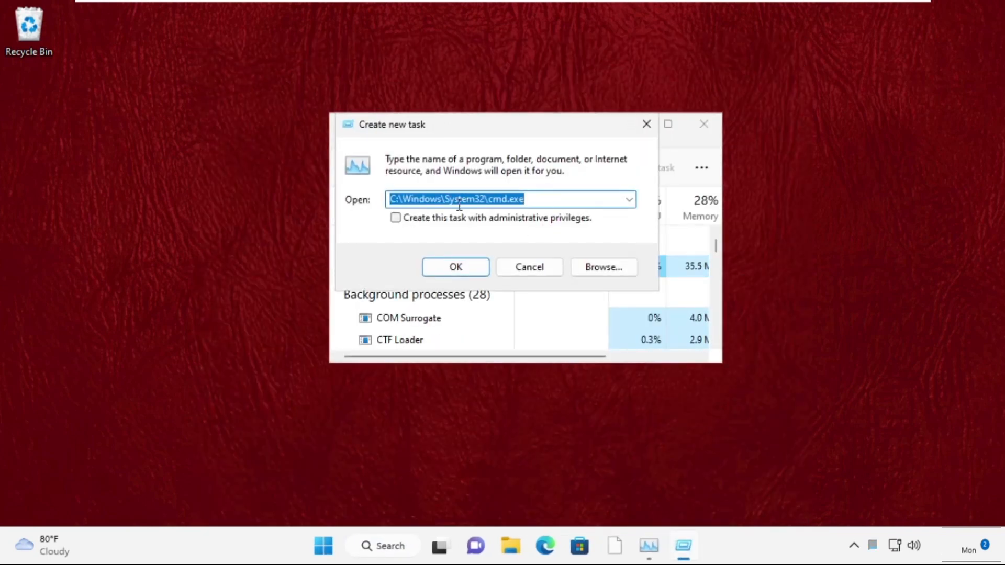
{"action": "left_click", "coordinate": [603, 267]}
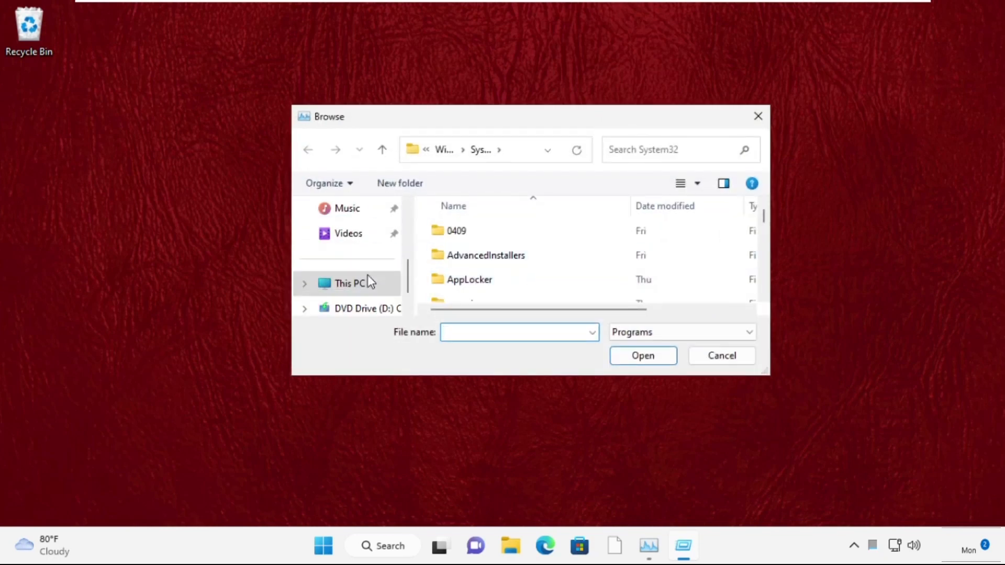
{"action": "left_click", "coordinate": [349, 284]}
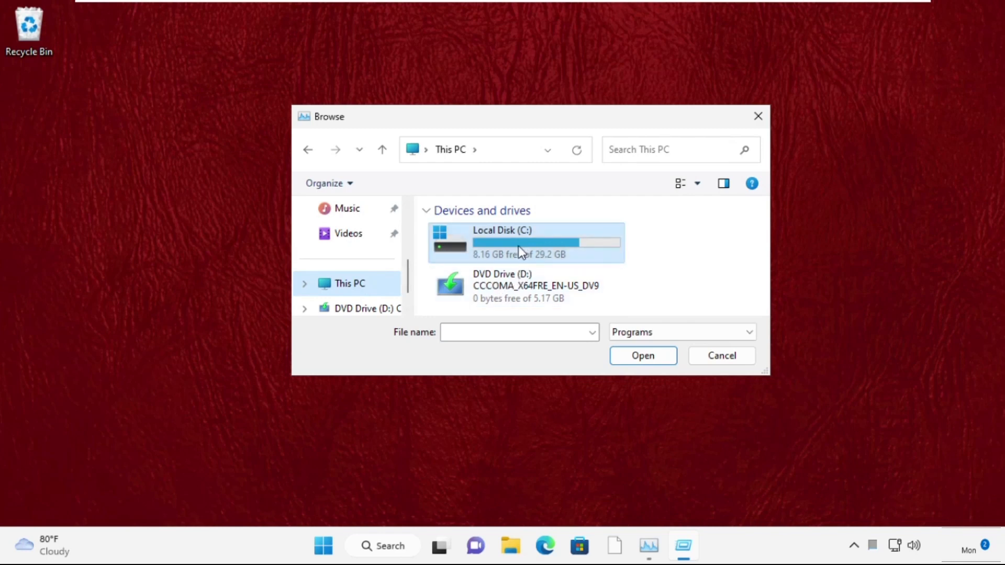
{"action": "double_click", "coordinate": [525, 242]}
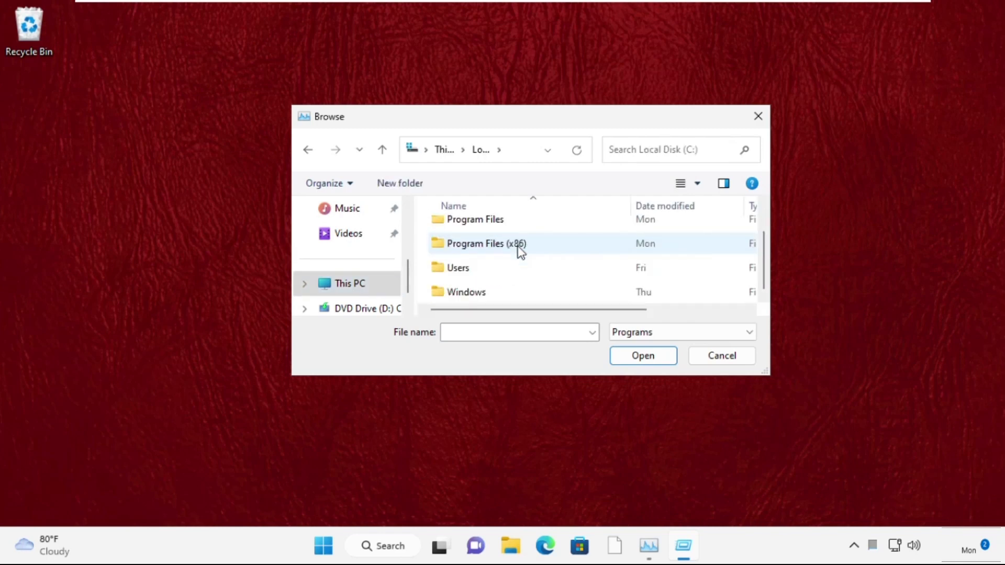
{"action": "double_click", "coordinate": [467, 292]}
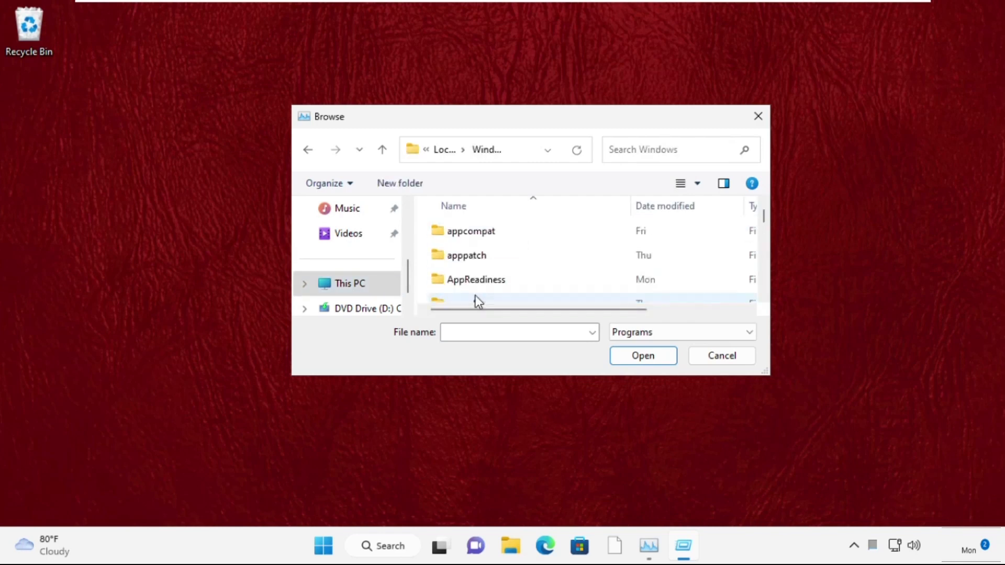
- Choose cmd from the System32 folder as the program to run
{"action": "left_click", "coordinate": [464, 256]}
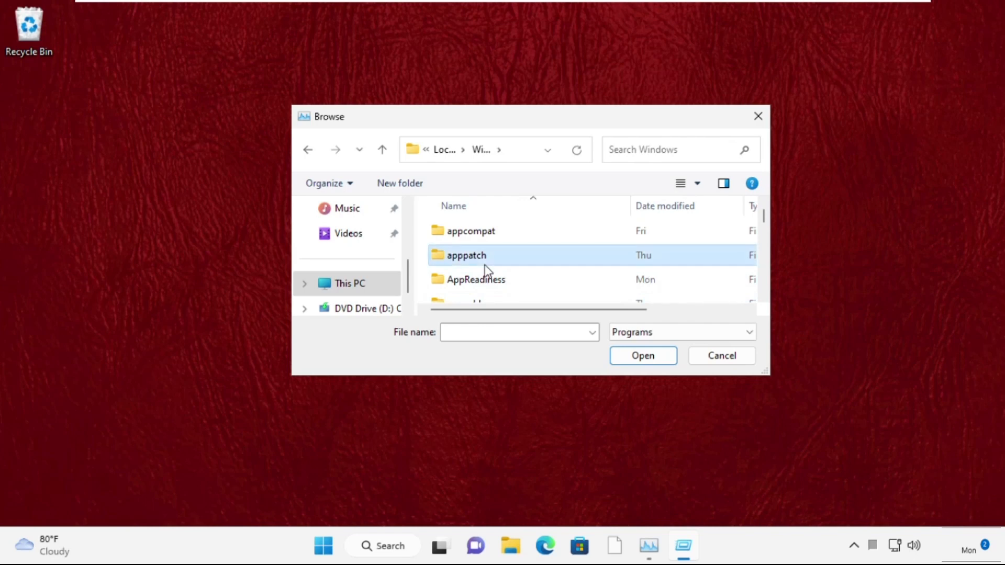
{"action": "scroll", "scroll_direction": "down", "scroll_amount": 3}
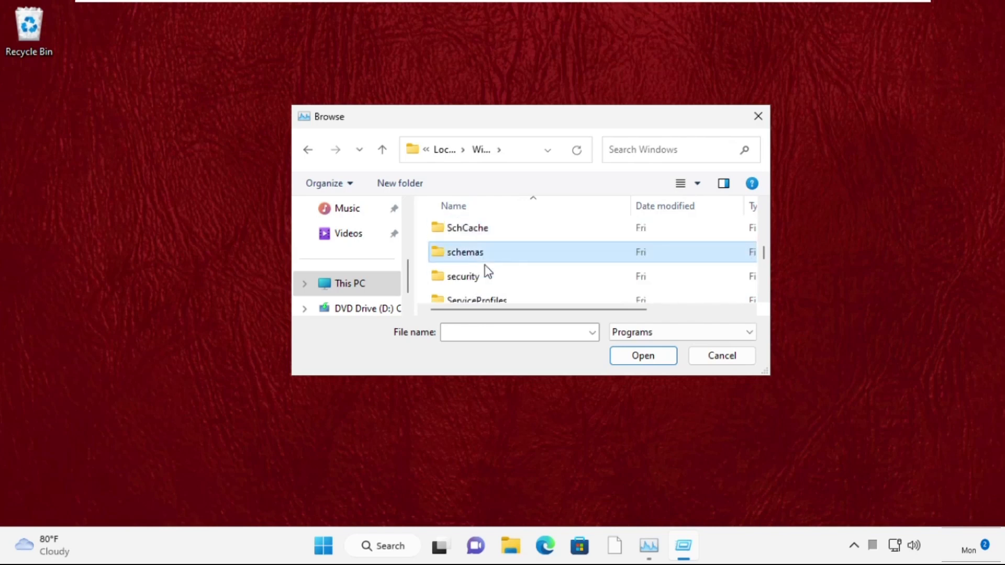
{"action": "scroll", "scroll_direction": "down", "scroll_amount": 3}
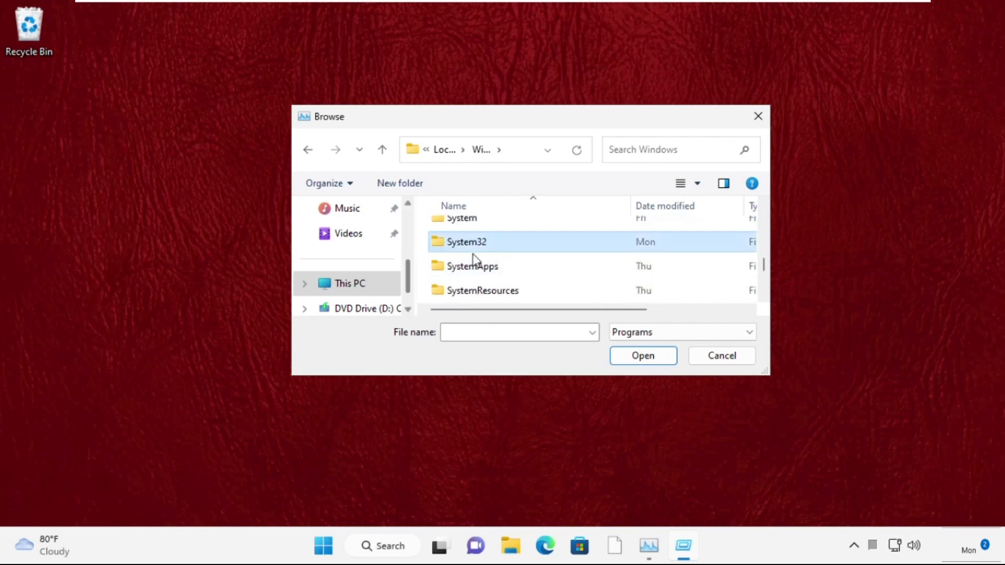
{"action": "double_click", "coordinate": [467, 242]}
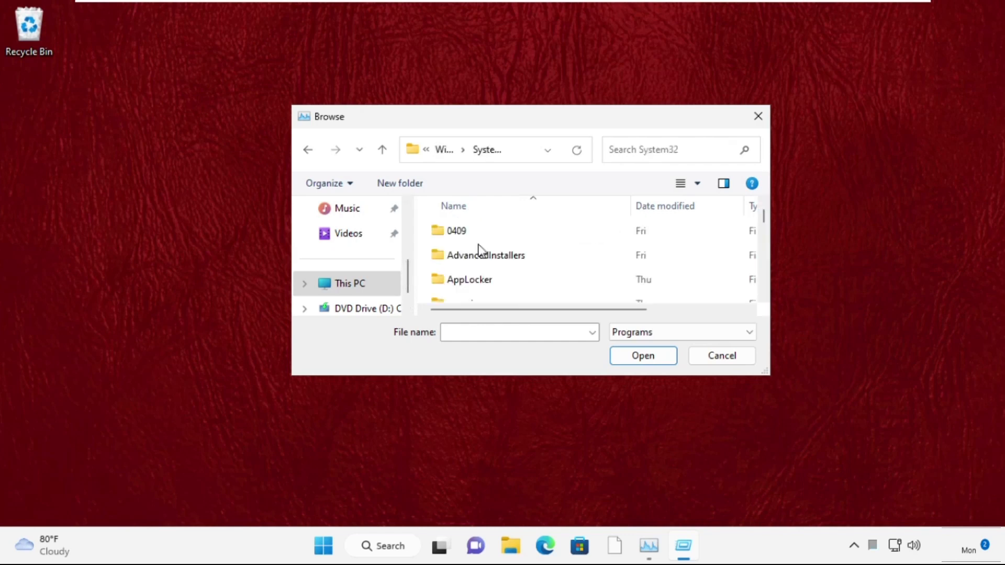
{"action": "type", "text": "change"}
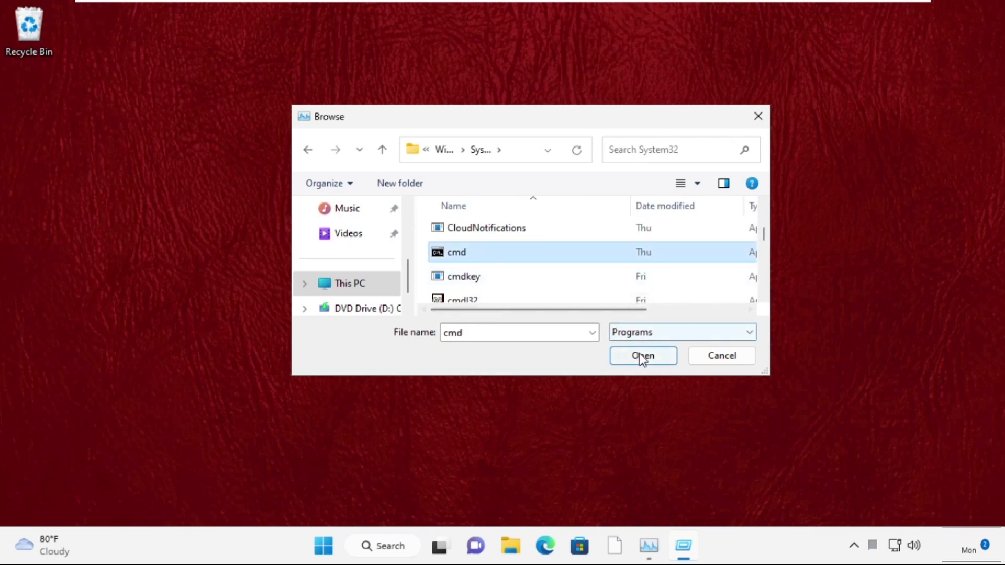
{"action": "left_click", "coordinate": [641, 356]}
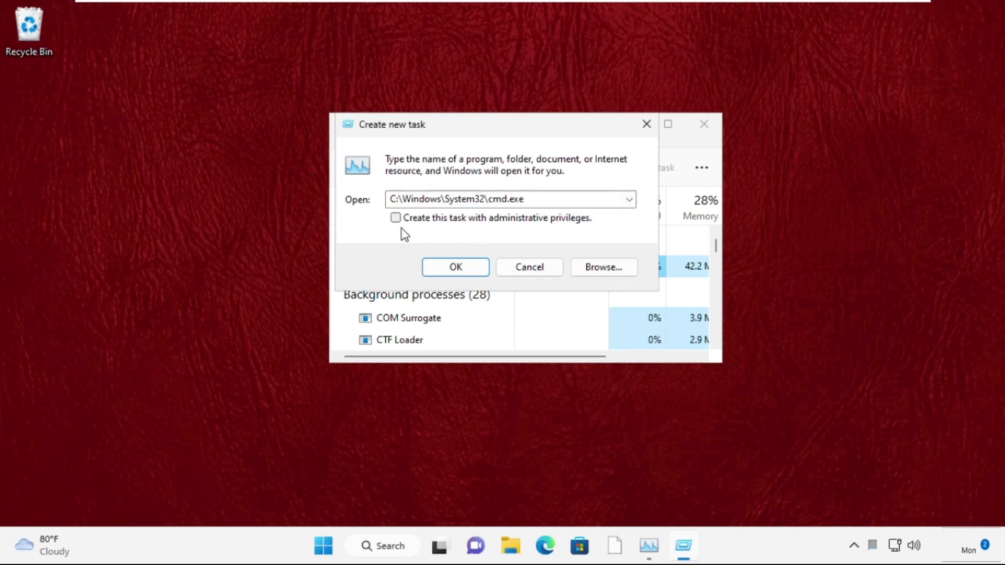
- Launch the cmd task with administrative privileges
{"action": "left_click", "coordinate": [395, 218]}
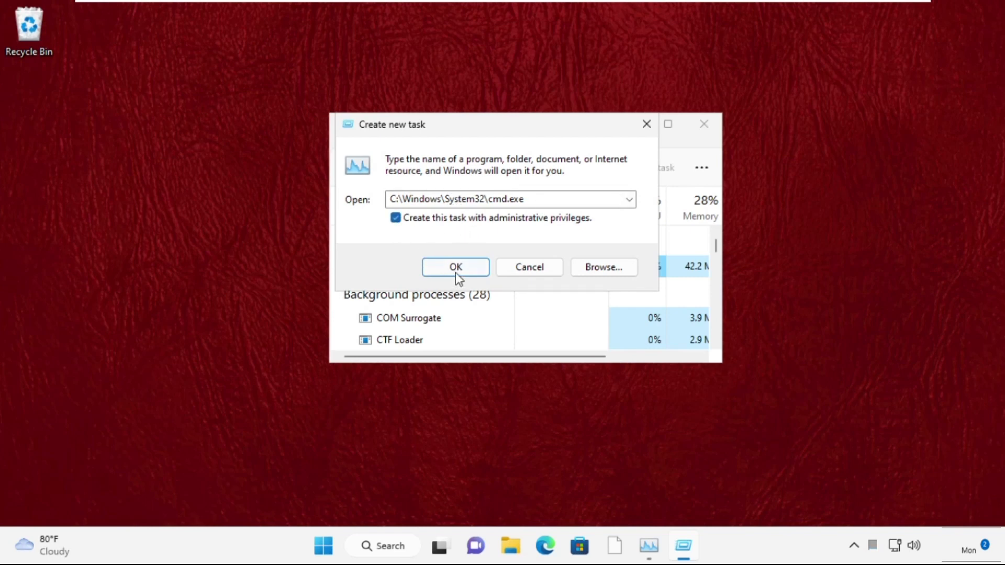
{"action": "left_click", "coordinate": [454, 267]}
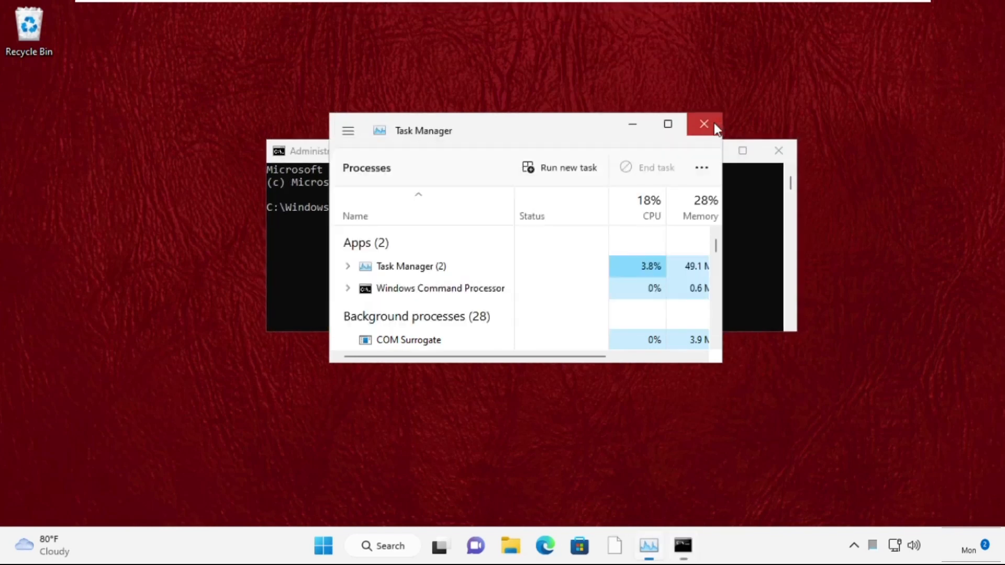
- Run sfc /scanfile=c:\windows\system32\ieframe.dll in the admin Command Prompt
{"action": "left_click", "coordinate": [703, 123]}
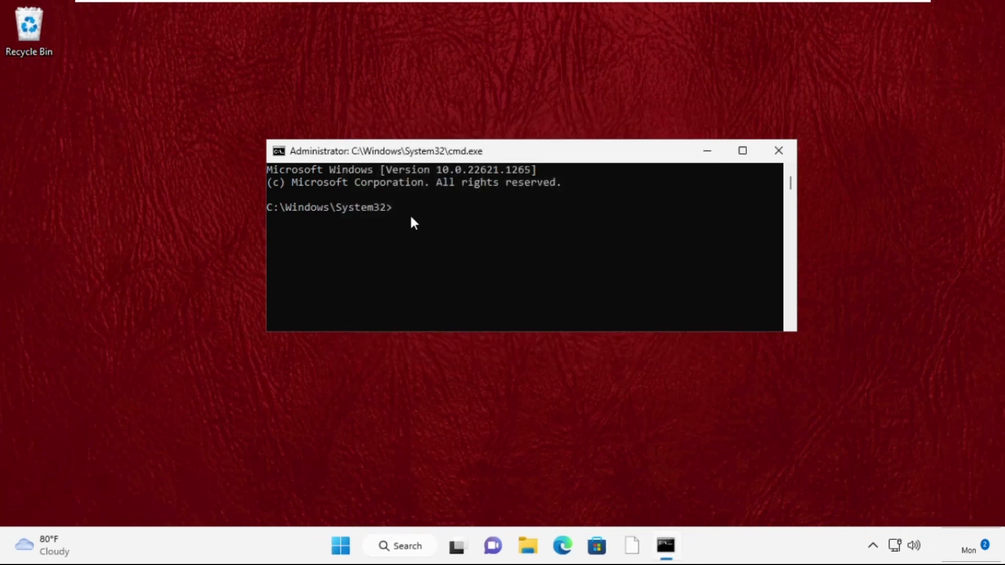
{"action": "type", "text": "sf"}
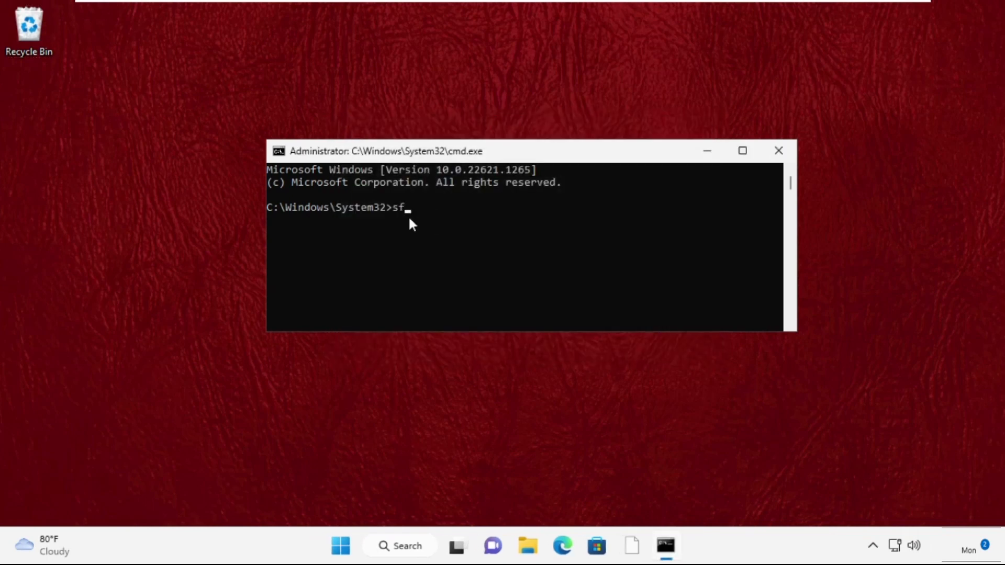
{"action": "type", "text": "c"}
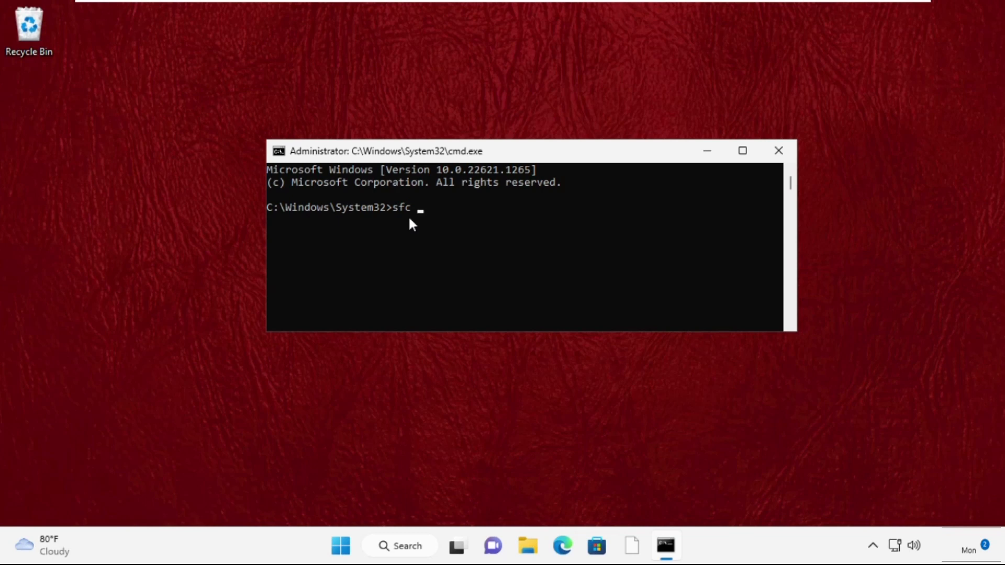
{"action": "type", "text": "/scanfile"}
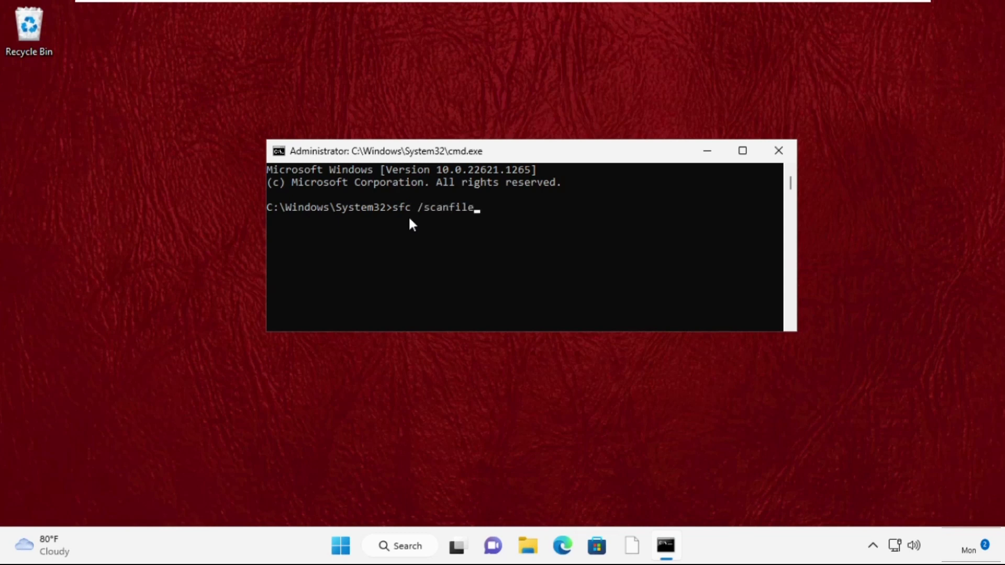
{"action": "type", "text": "=c:\\"}
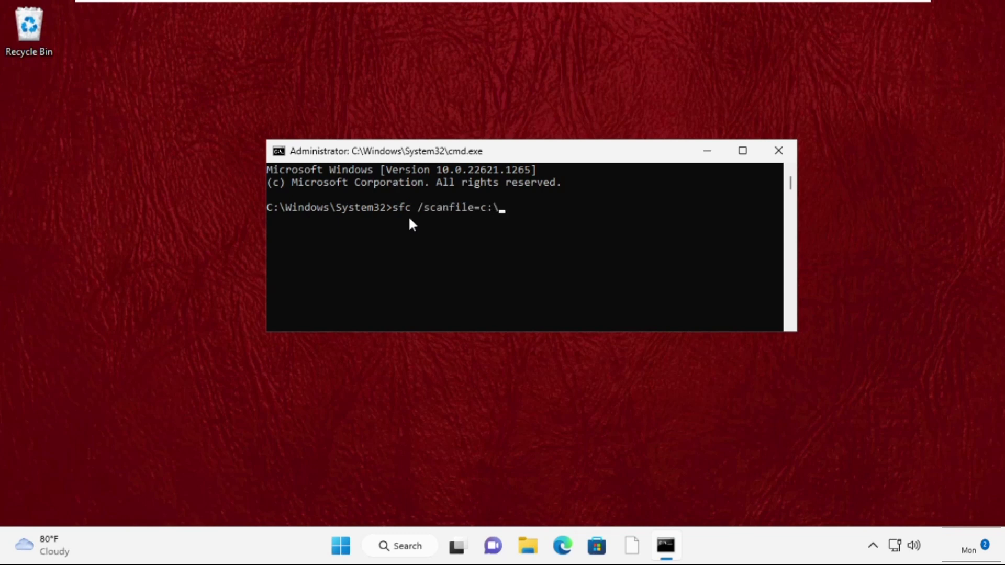
{"action": "type", "text": "windows\\s"}
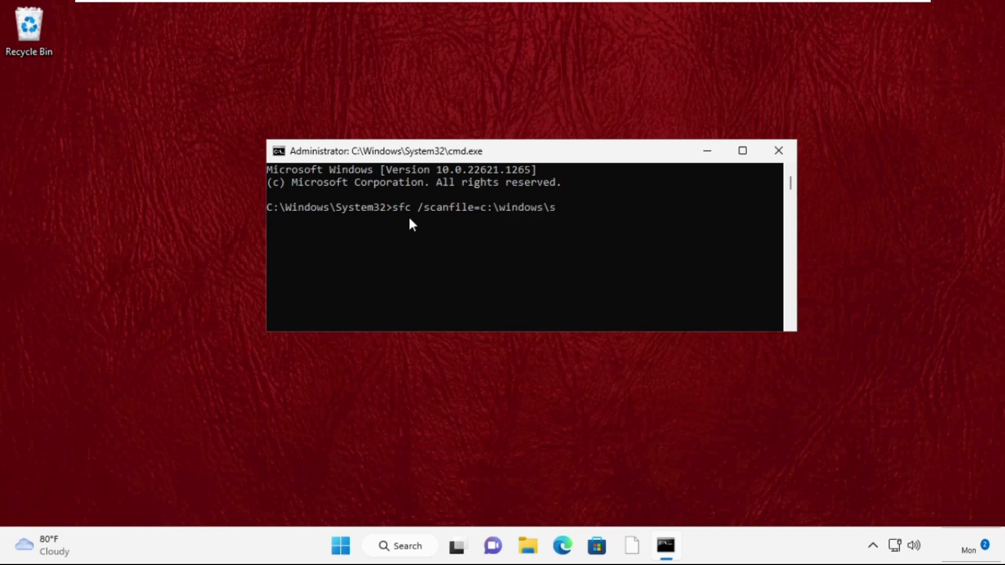
{"action": "type", "text": "ystem32\\"}
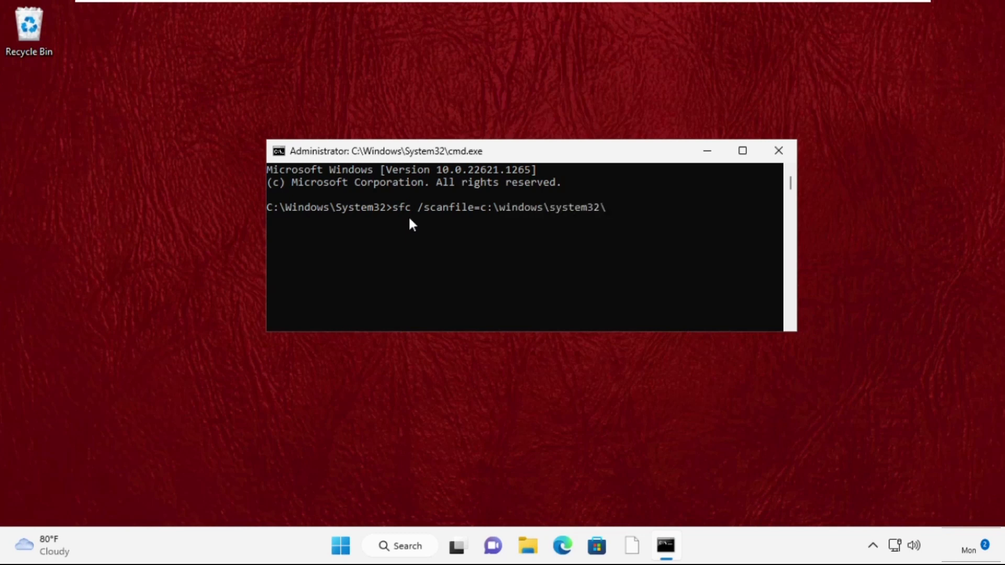
{"action": "type", "text": "ieframe.dll"}
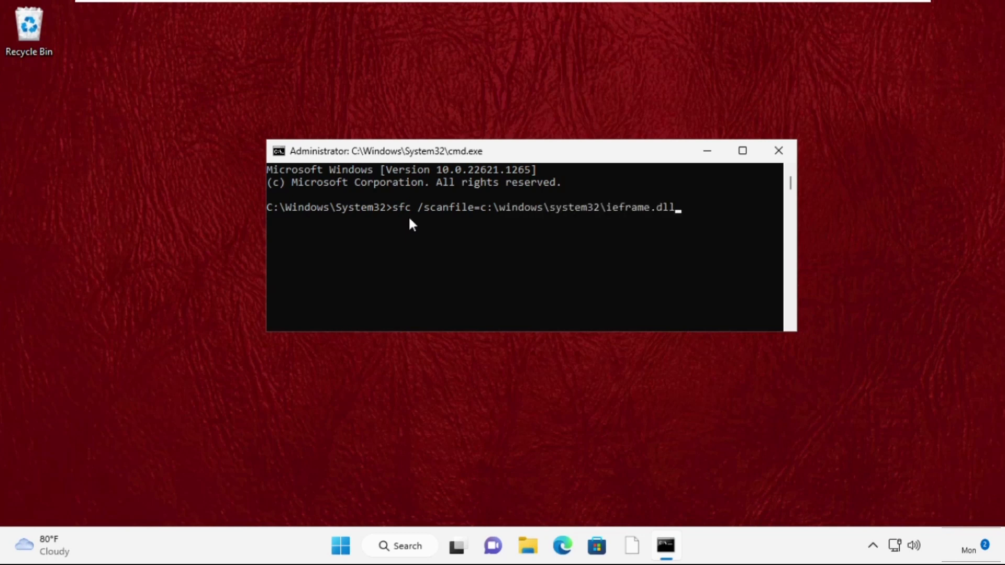
{"action": "key", "text": "enter"}
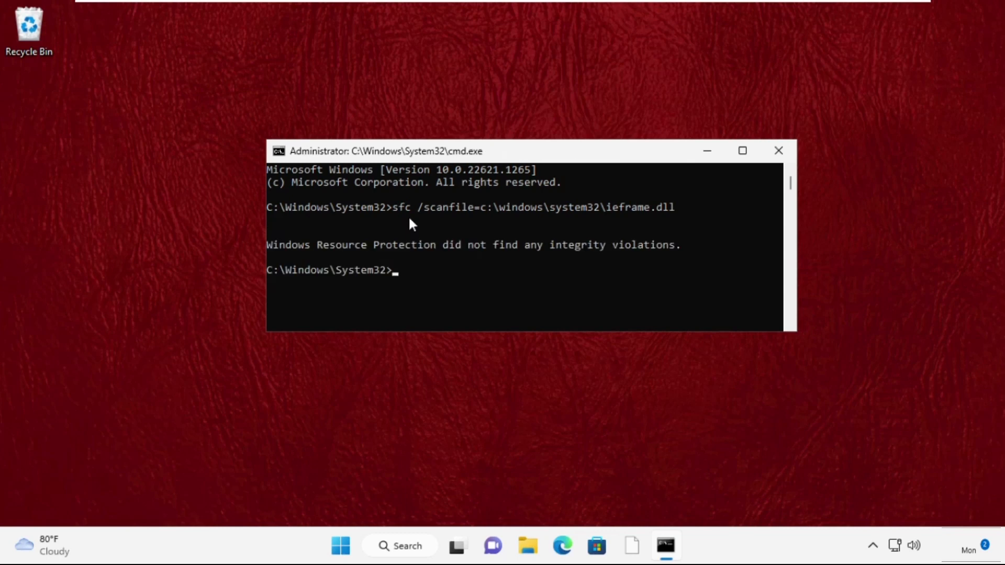
- Run sfc /verifyfile=c:\windows\system32\ieframe.dll, then exit Command Prompt
{"action": "type", "text": "sfc"}
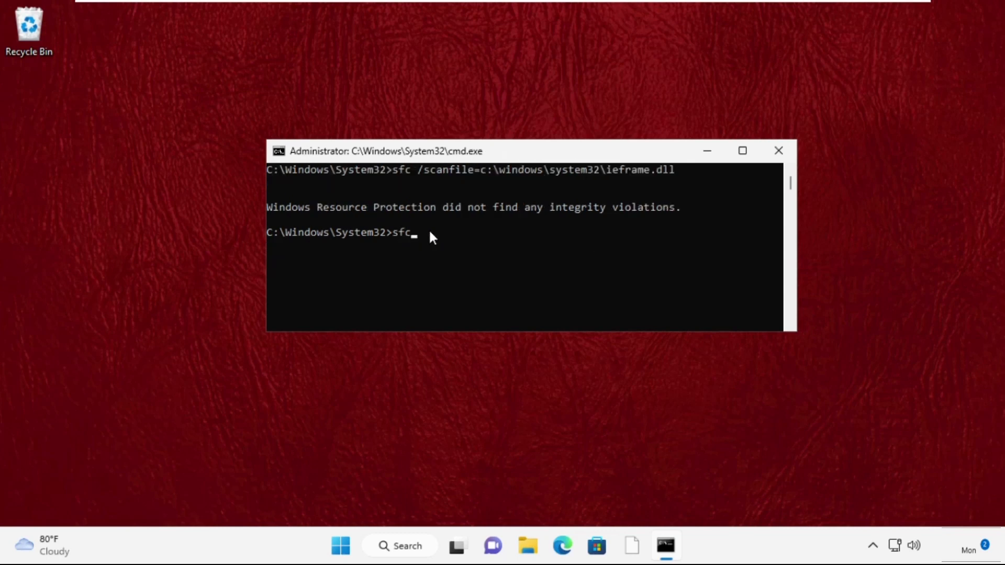
{"action": "type", "text": "/verif"}
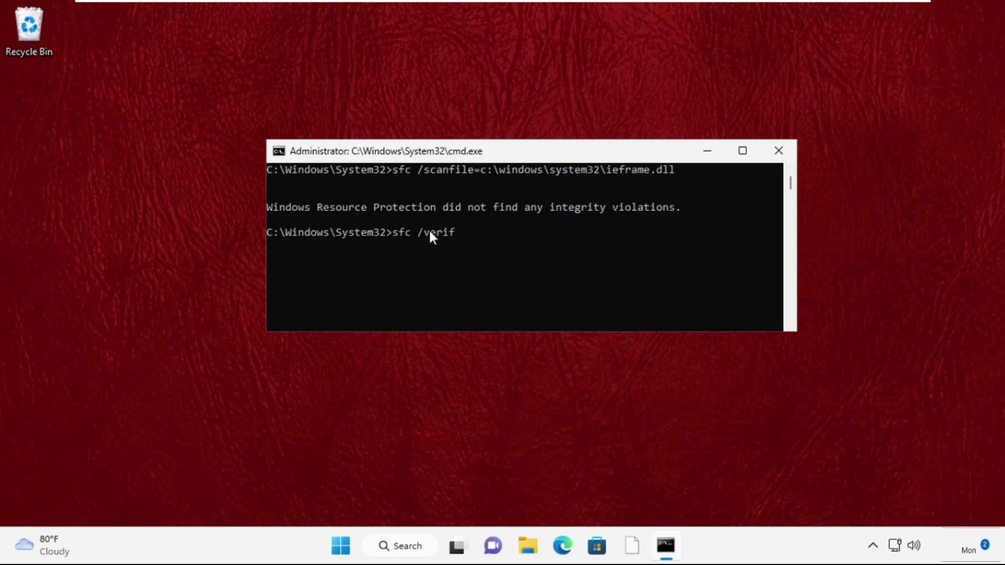
{"action": "type", "text": "yfile"}
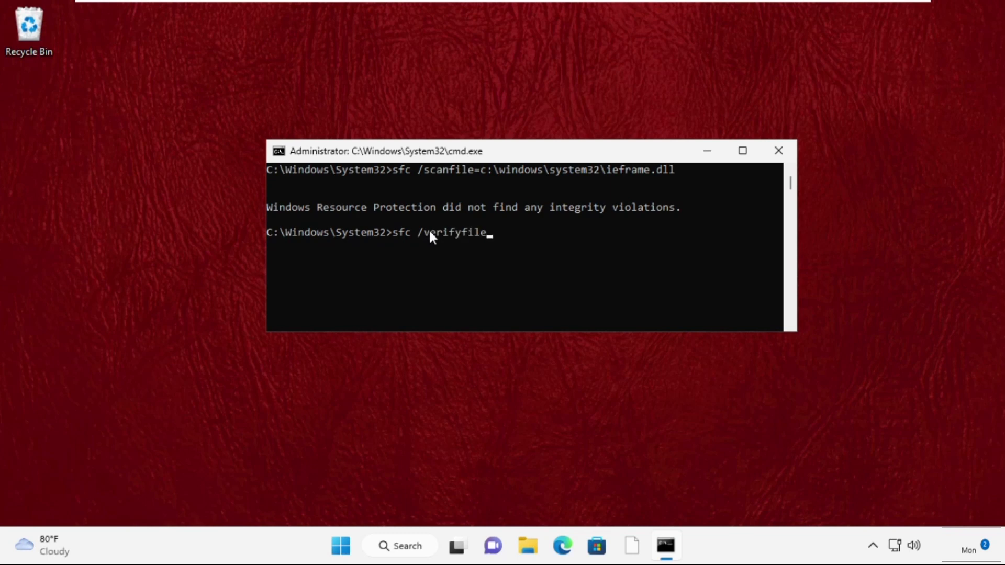
{"action": "type", "text": "=c:\\win"}
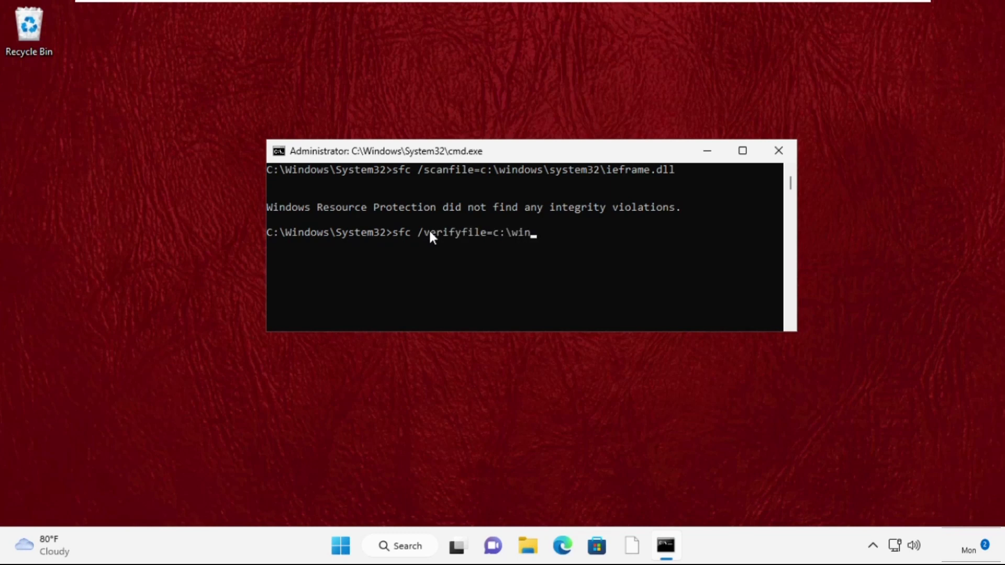
{"action": "type", "text": "dows\\system32"}
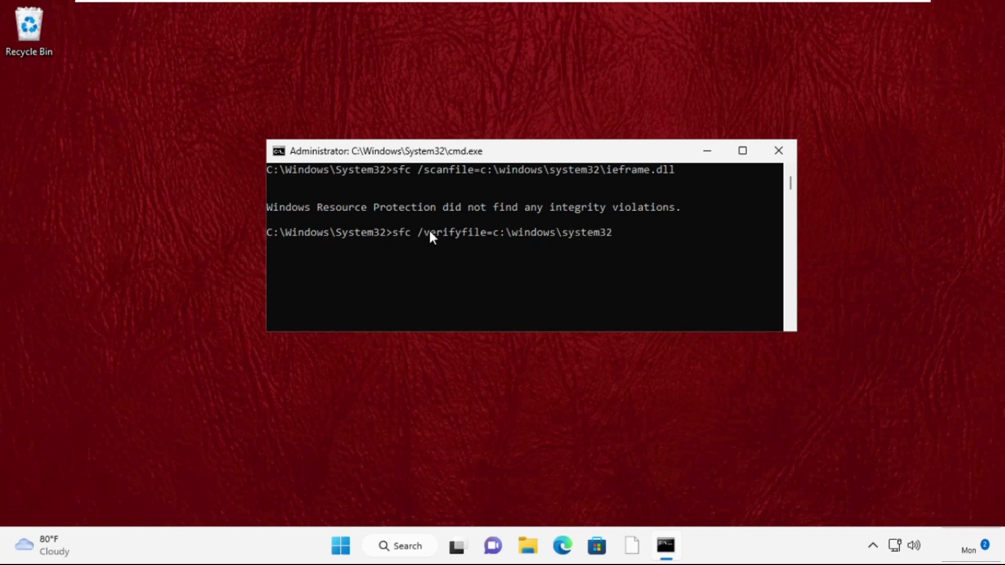
{"action": "type", "text": "\\ieframe.dll"}
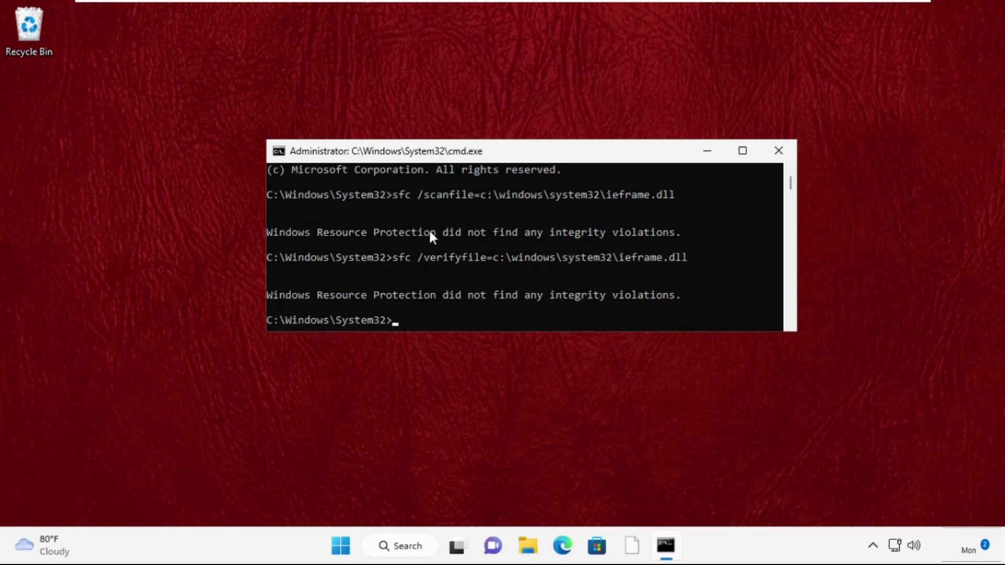
{"action": "type", "text": "exit"}
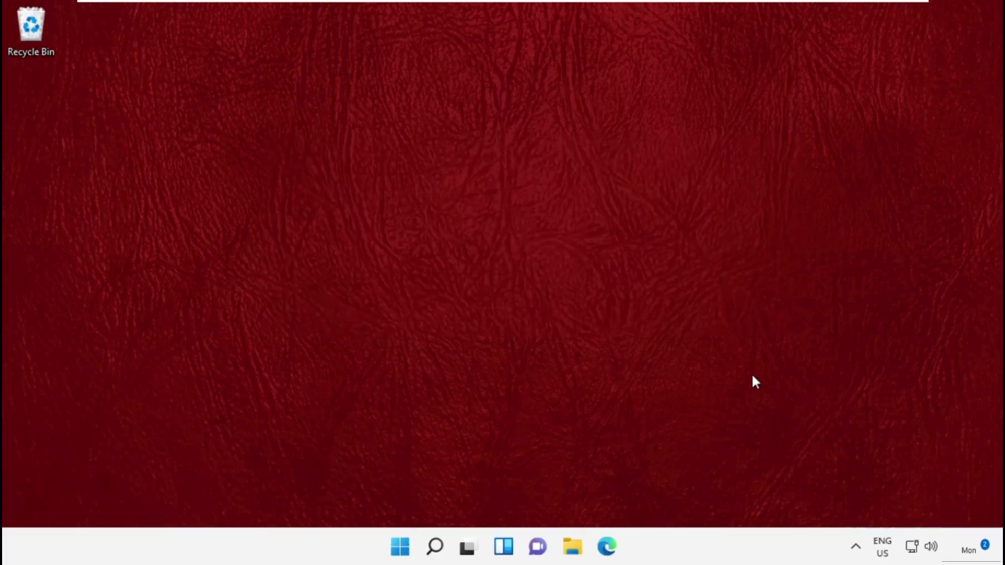
{"action": "mouse_move", "coordinate": [327, 485]}
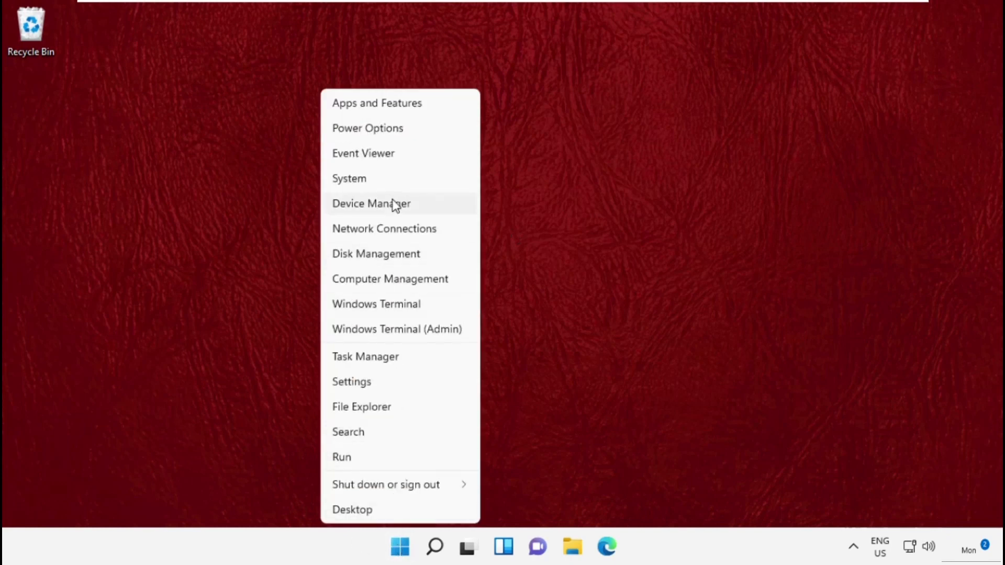
- Search automatically for an updated High Definition Audio Device driver, then close Device Manager
{"action": "left_click", "coordinate": [370, 203]}
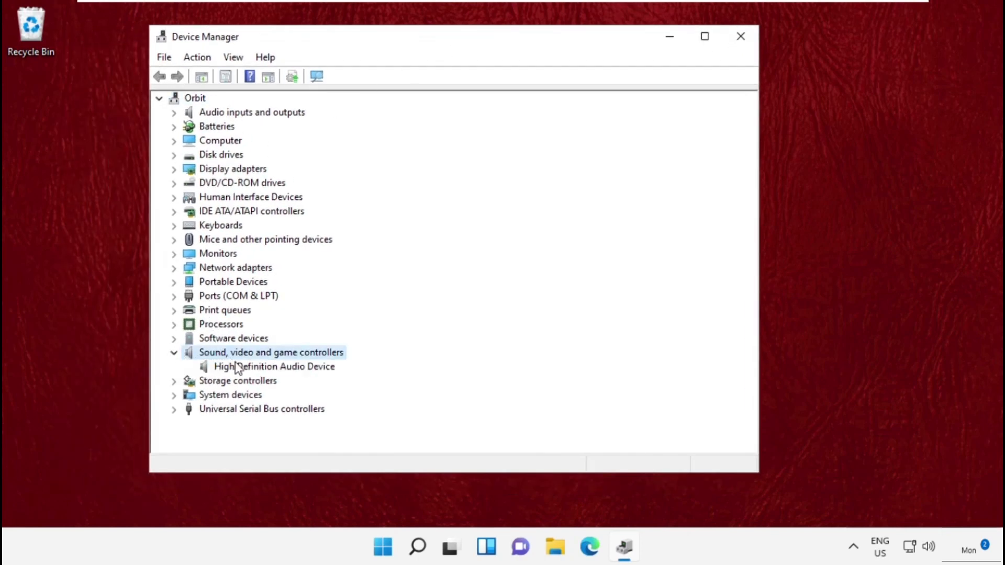
{"action": "right_click", "coordinate": [273, 366]}
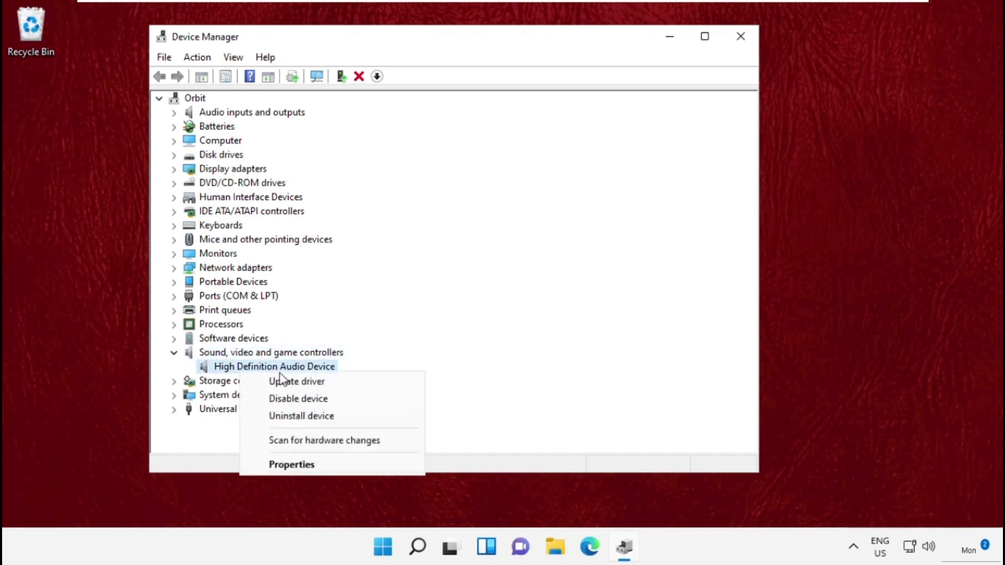
{"action": "left_click", "coordinate": [296, 381]}
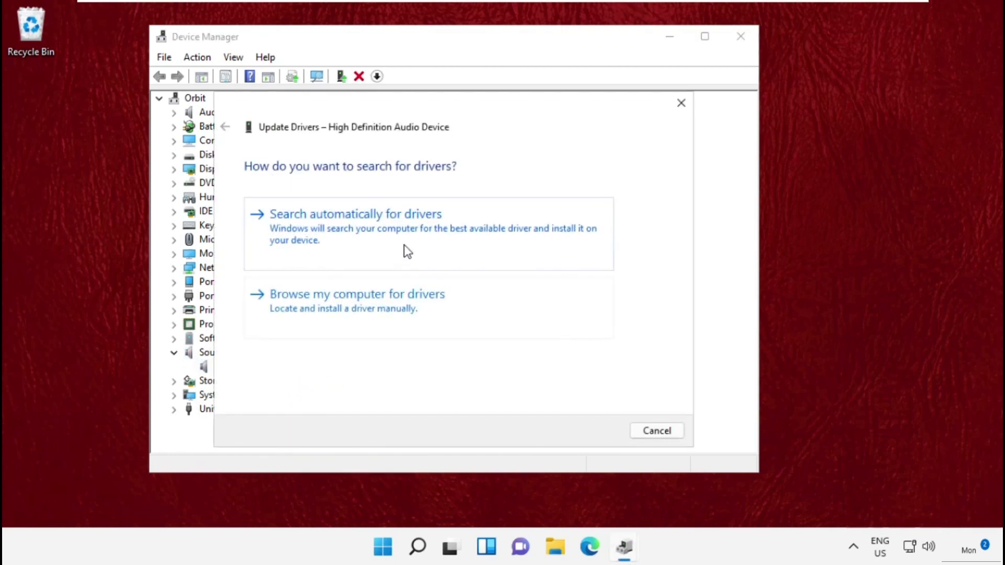
{"action": "left_click", "coordinate": [355, 214]}
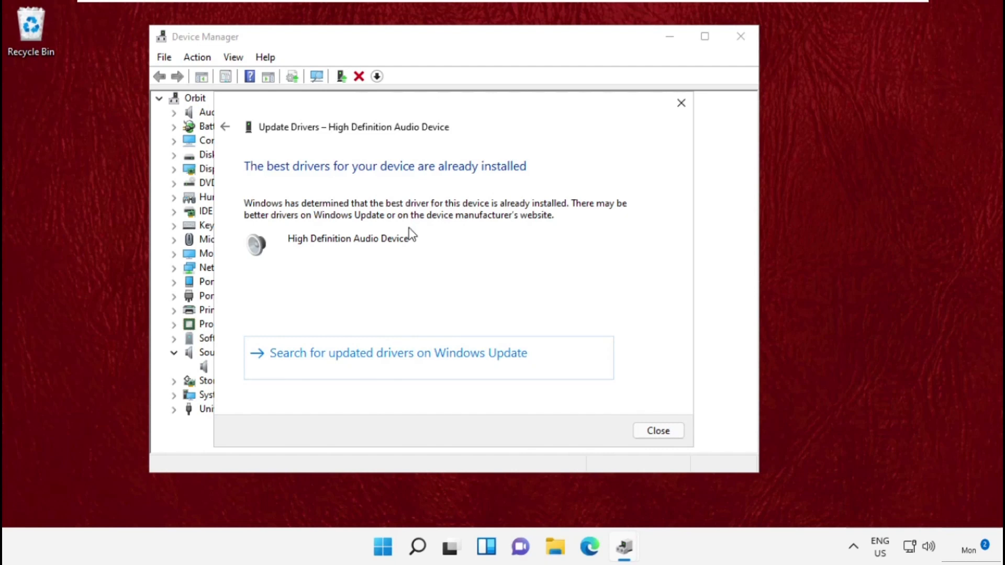
{"action": "left_click", "coordinate": [658, 430]}
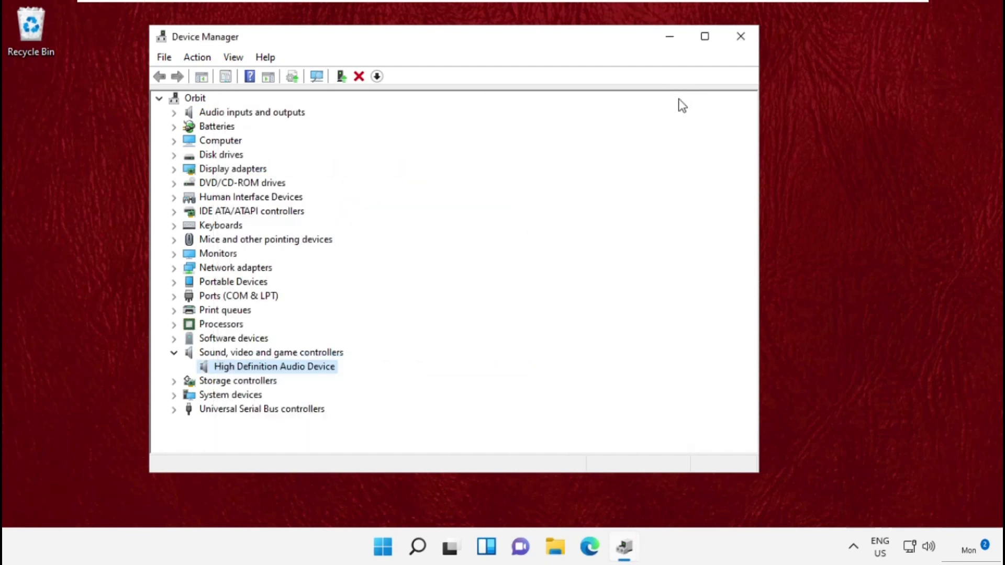
{"action": "mouse_move", "coordinate": [642, 207]}
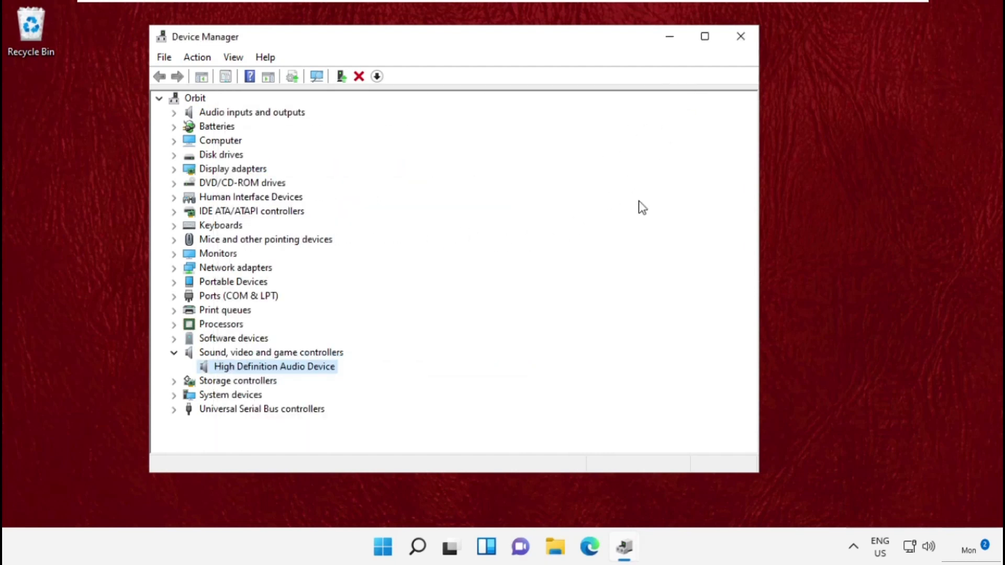
{"action": "left_click", "coordinate": [740, 36]}
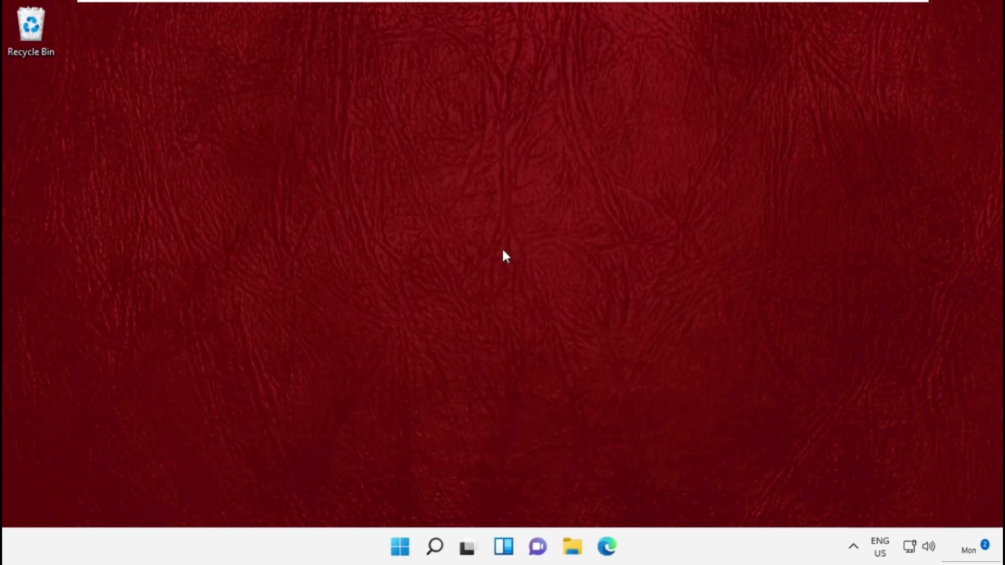
- Run mmsys.cpl to bring up the classic Sound control panel
{"action": "right_click", "coordinate": [399, 546]}
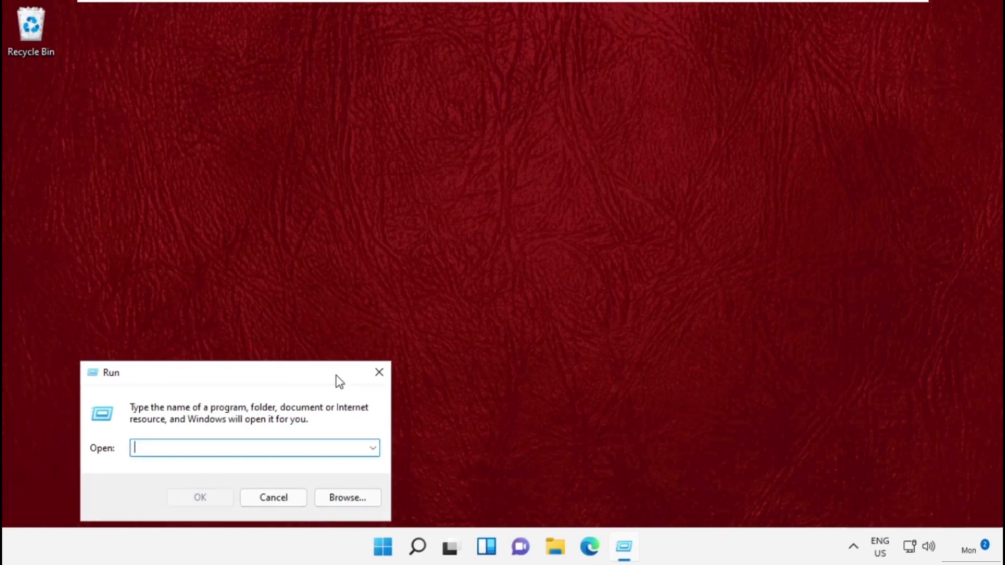
{"action": "left_click_drag", "start_coordinate": [111, 373], "coordinate": [388, 150]}
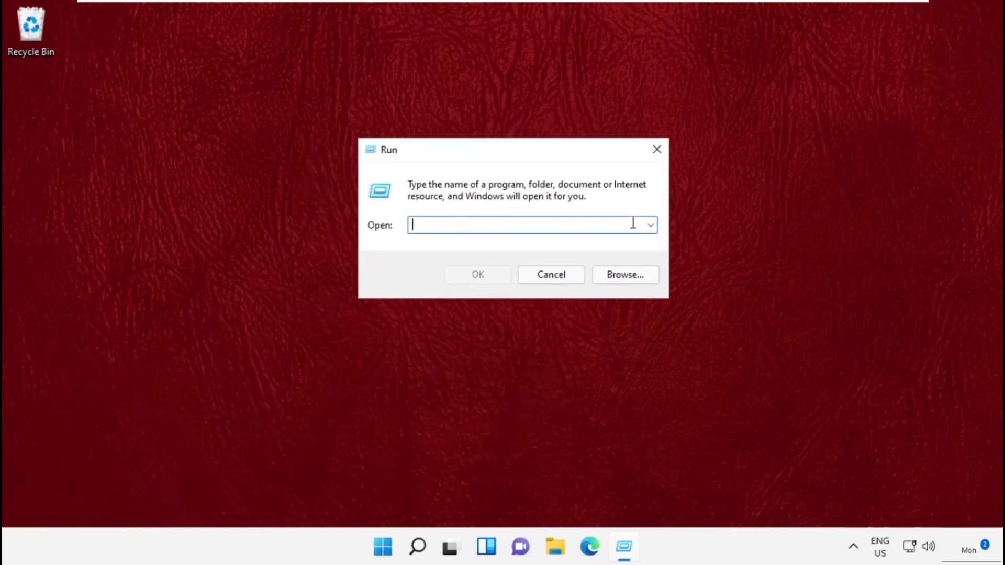
{"action": "type", "text": "mmsys.cpl"}
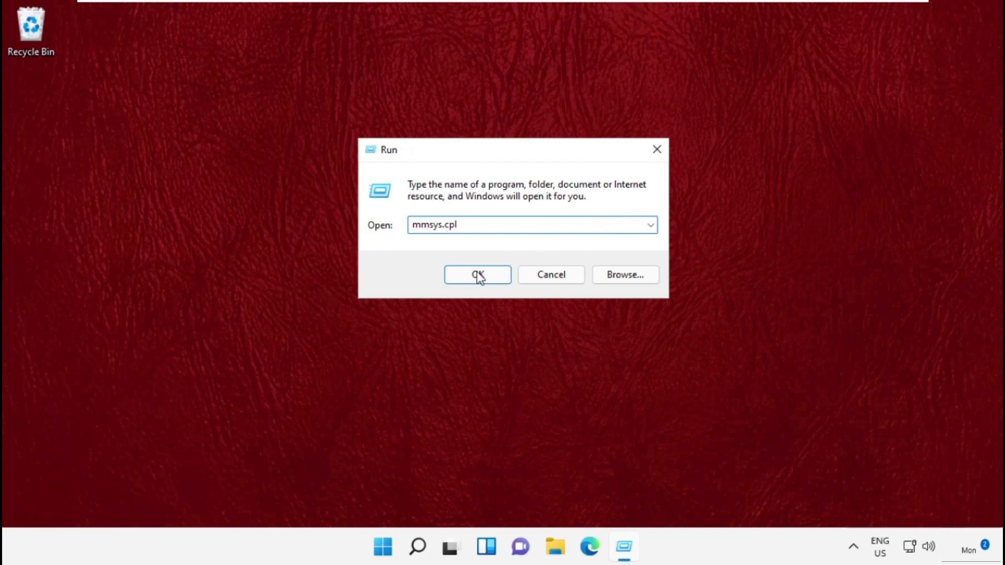
{"action": "left_click", "coordinate": [478, 275]}
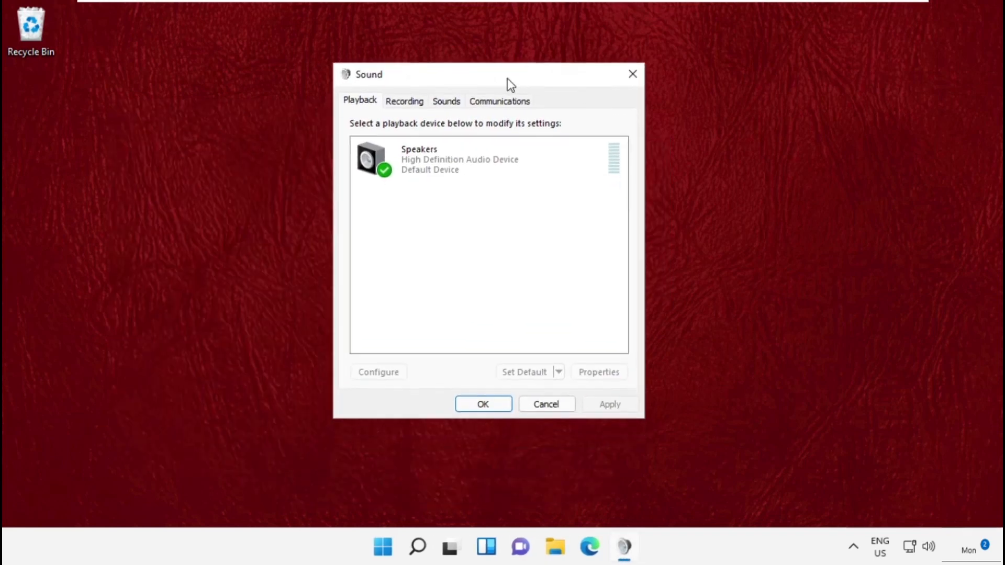
- Bring up the Speakers properties, keeping spatial sound Off
{"action": "left_click", "coordinate": [487, 159]}
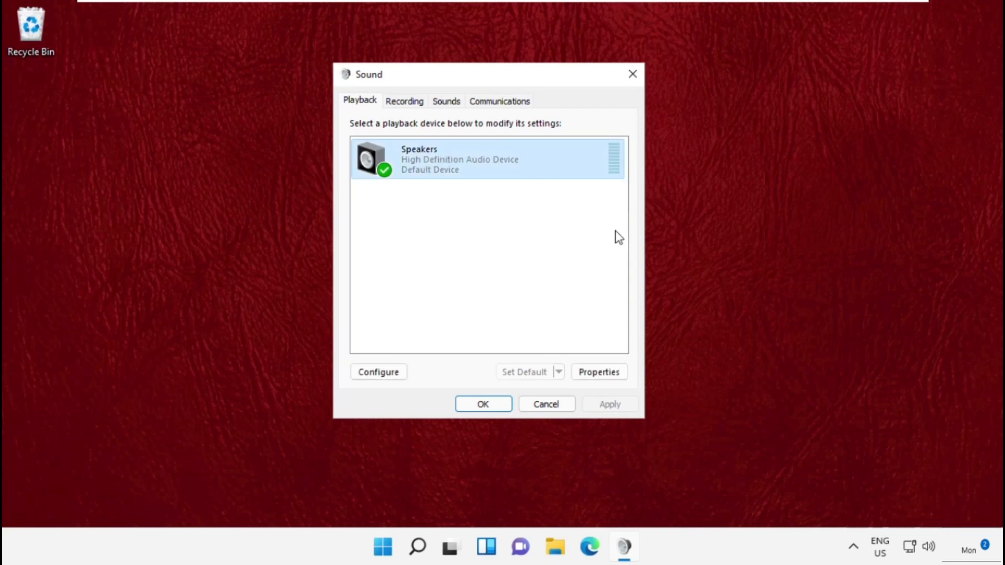
{"action": "left_click", "coordinate": [597, 372]}
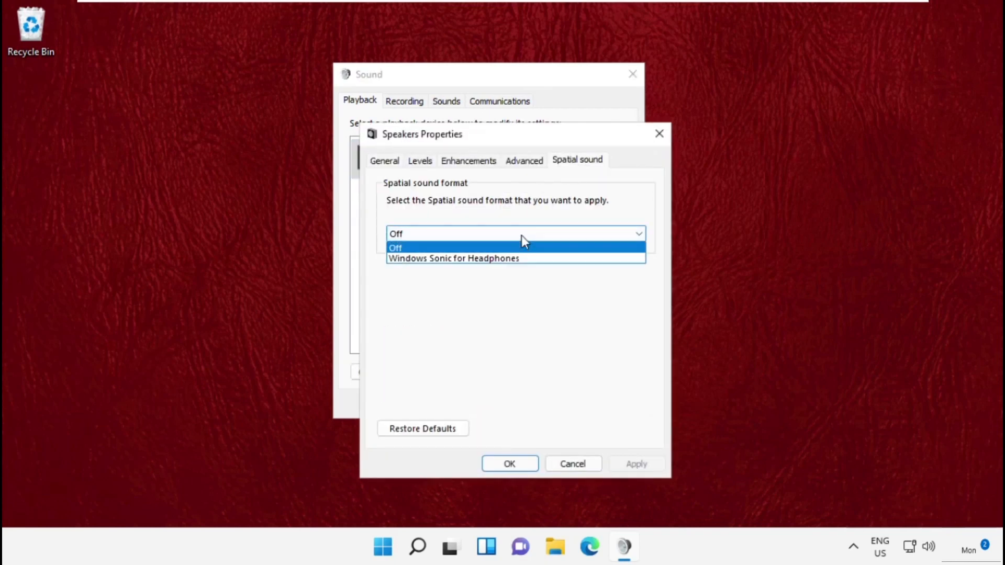
{"action": "left_click", "coordinate": [454, 258]}
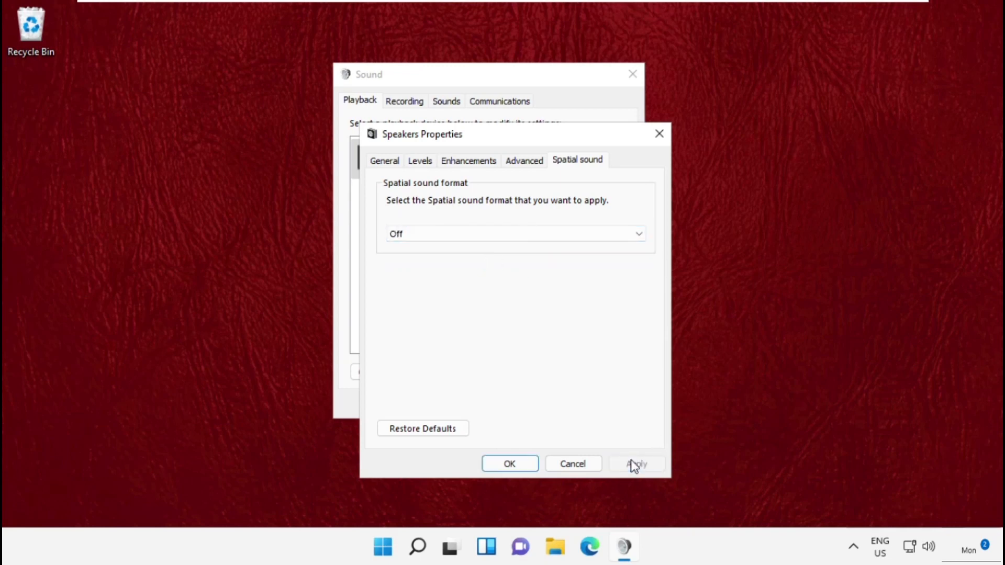
- Enable both Exclusive Mode options under Advanced and apply them
{"action": "left_click", "coordinate": [523, 160]}
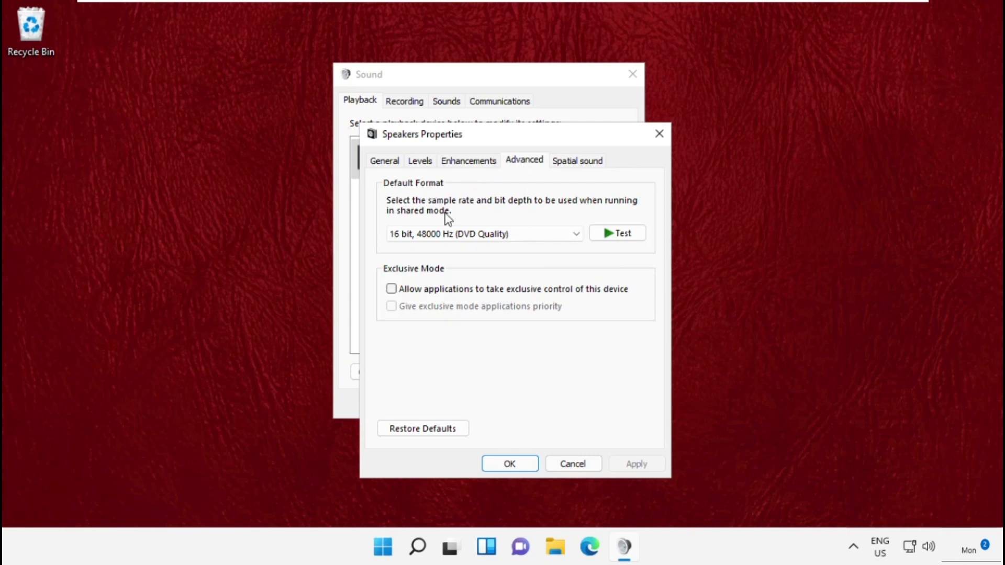
{"action": "left_click", "coordinate": [392, 289]}
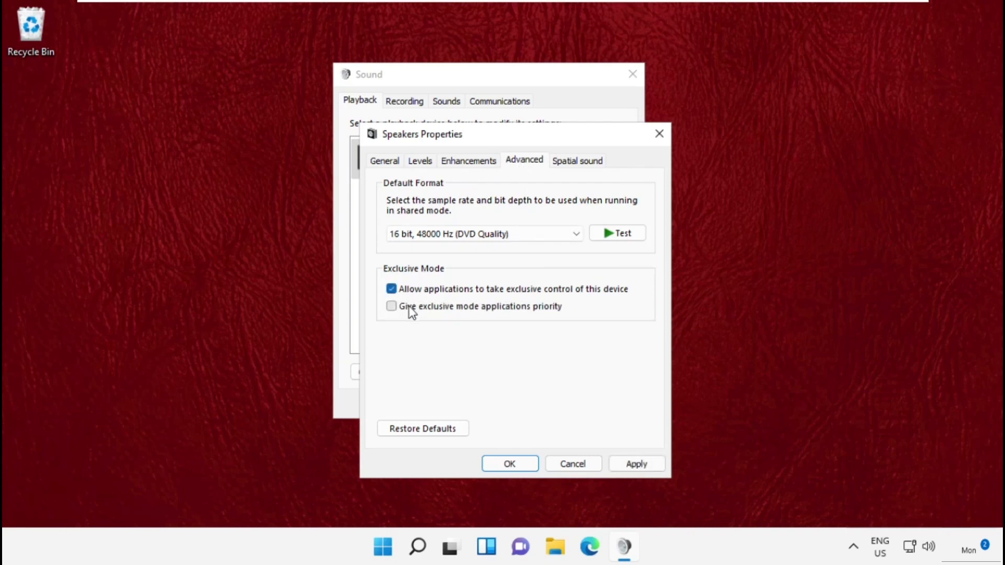
{"action": "left_click", "coordinate": [391, 306]}
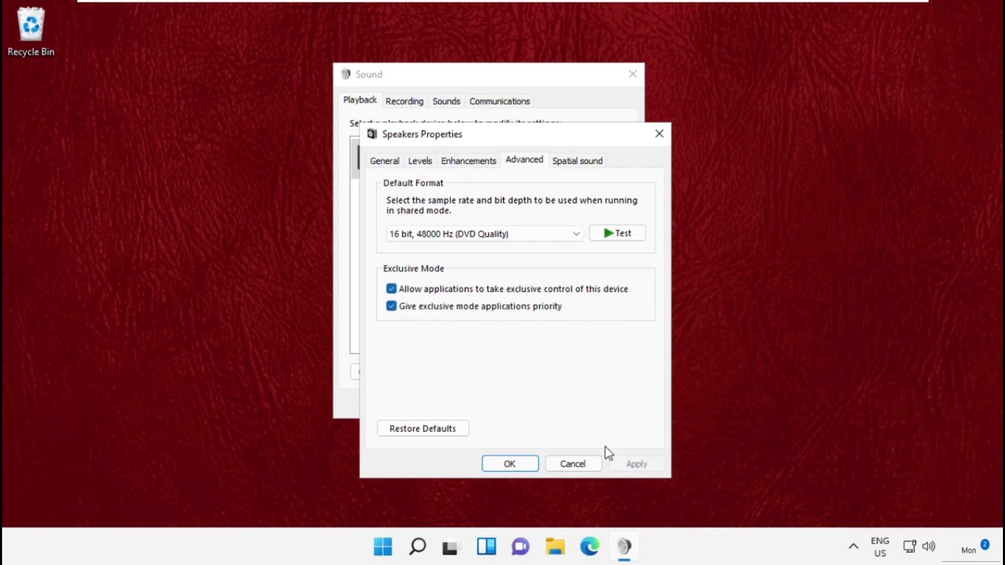
{"action": "left_click", "coordinate": [510, 463]}
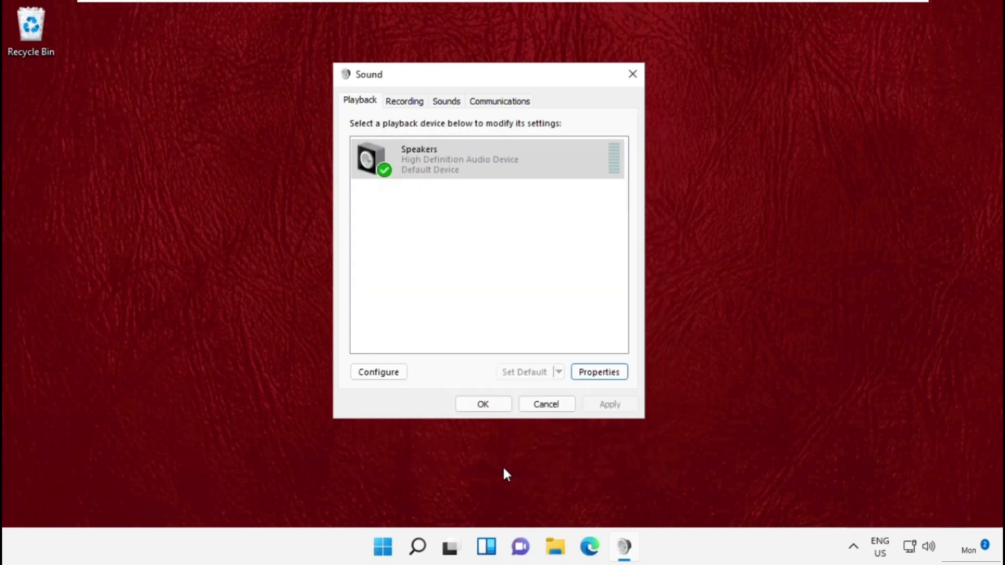